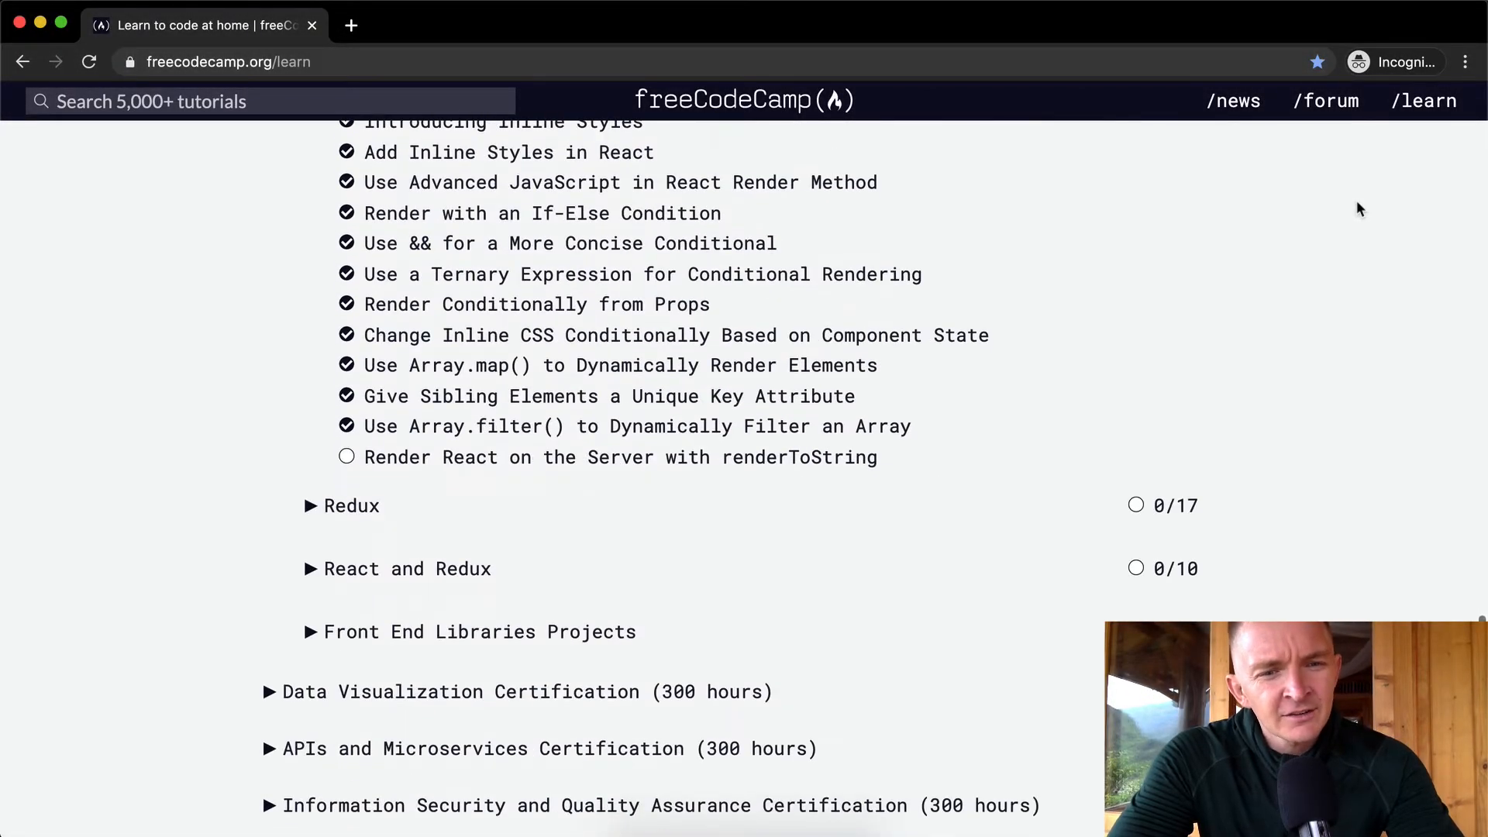
{"action": "mouse_move", "coordinate": [756, 456]}
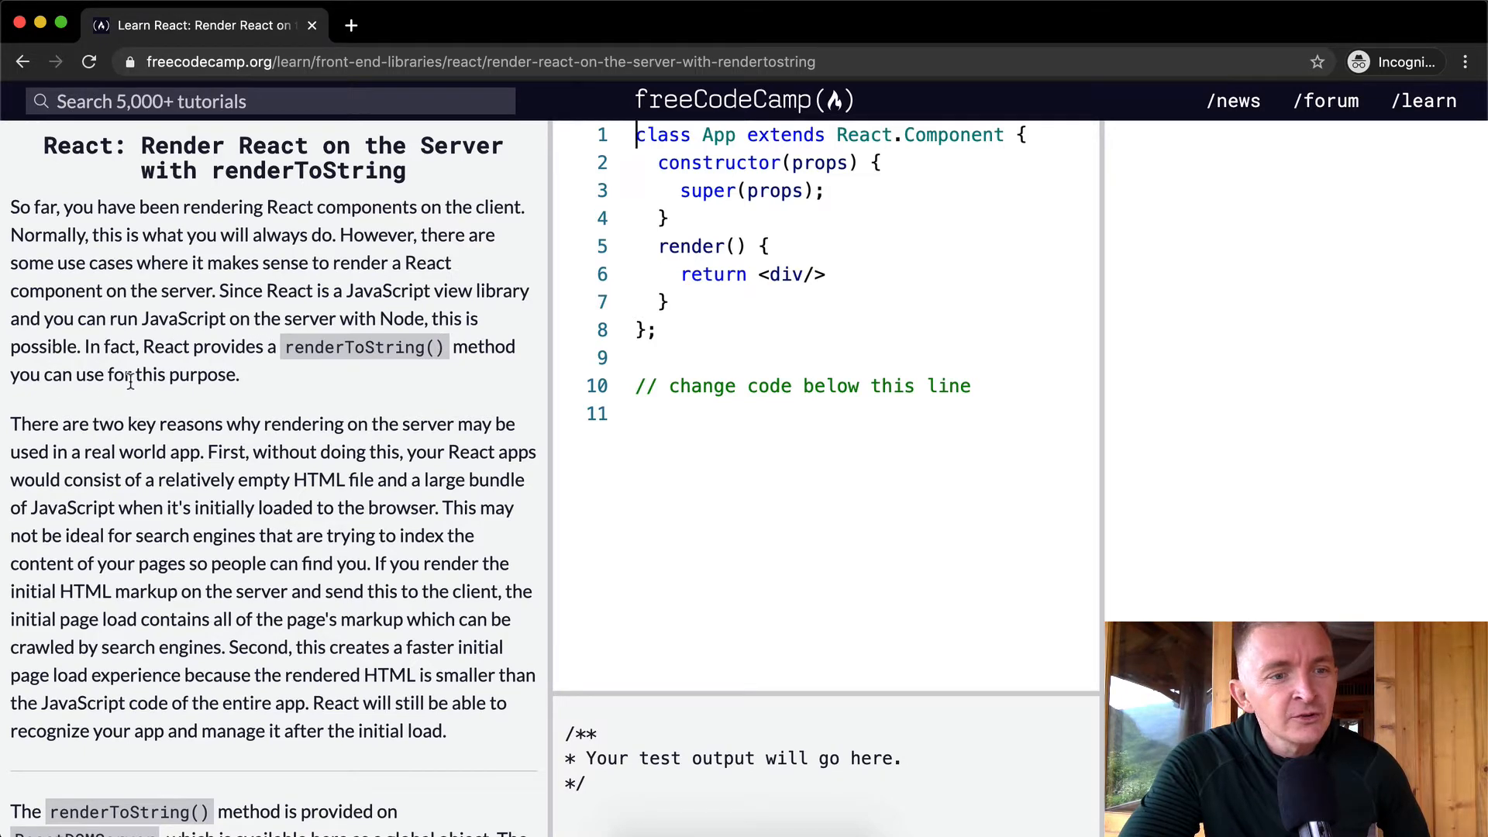
- Scroll through the renderToString instructions and place the cursor in the App starter code
{"action": "scroll", "scroll_direction": "down", "scroll_amount": 3}
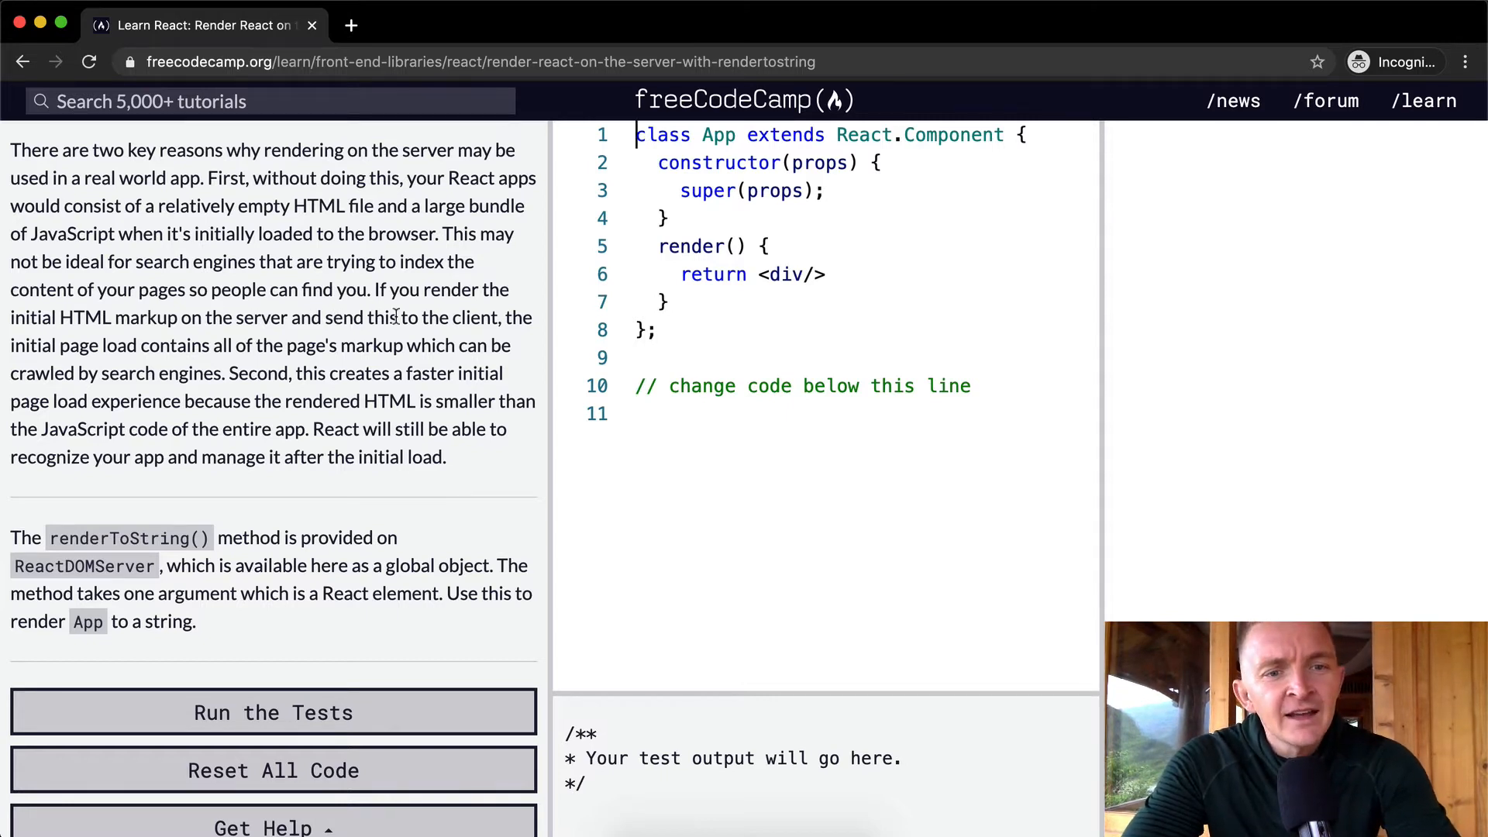
{"action": "mouse_move", "coordinate": [122, 348]}
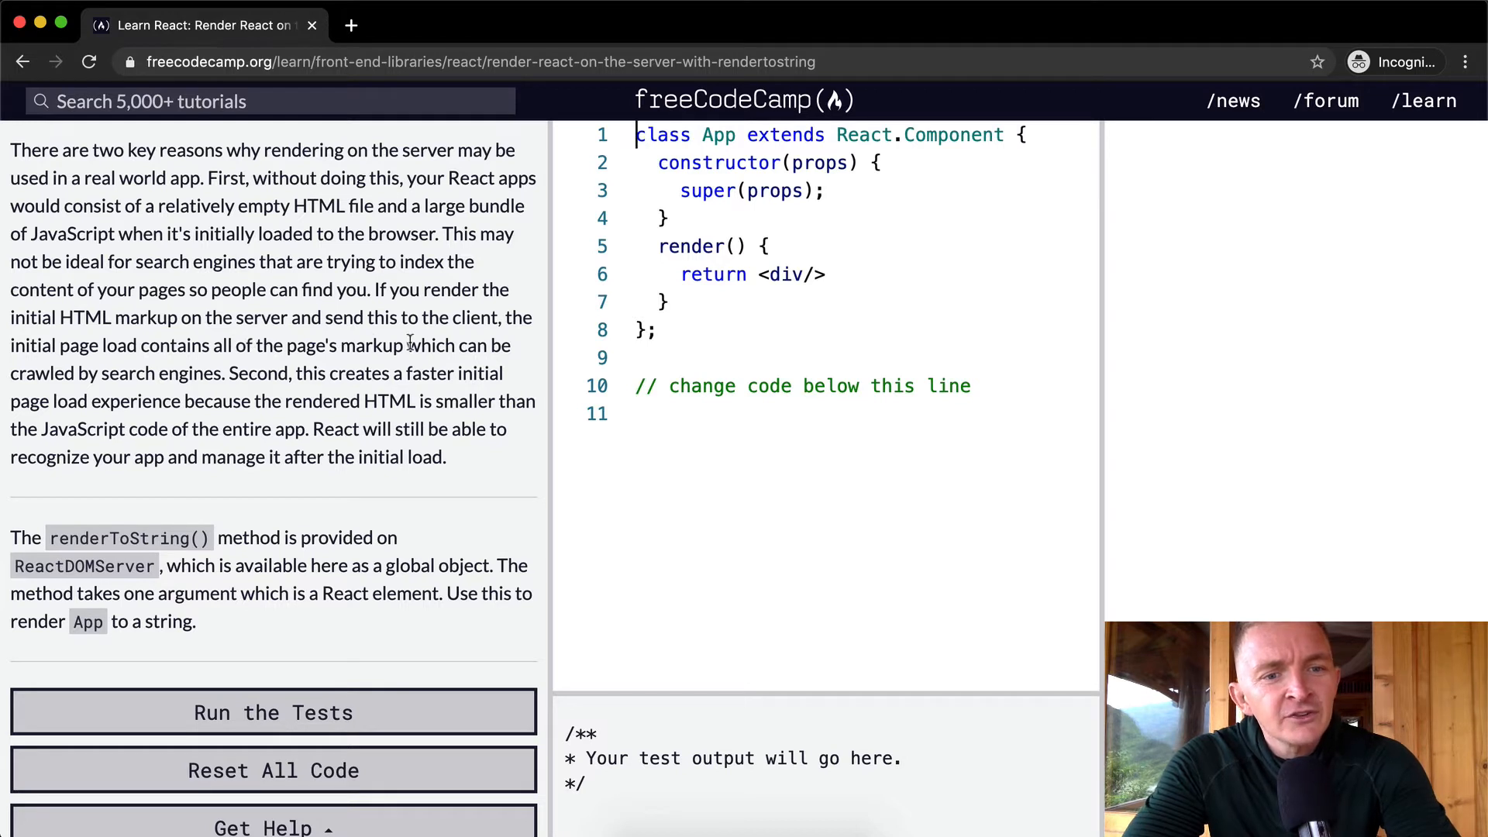
{"action": "mouse_move", "coordinate": [116, 375]}
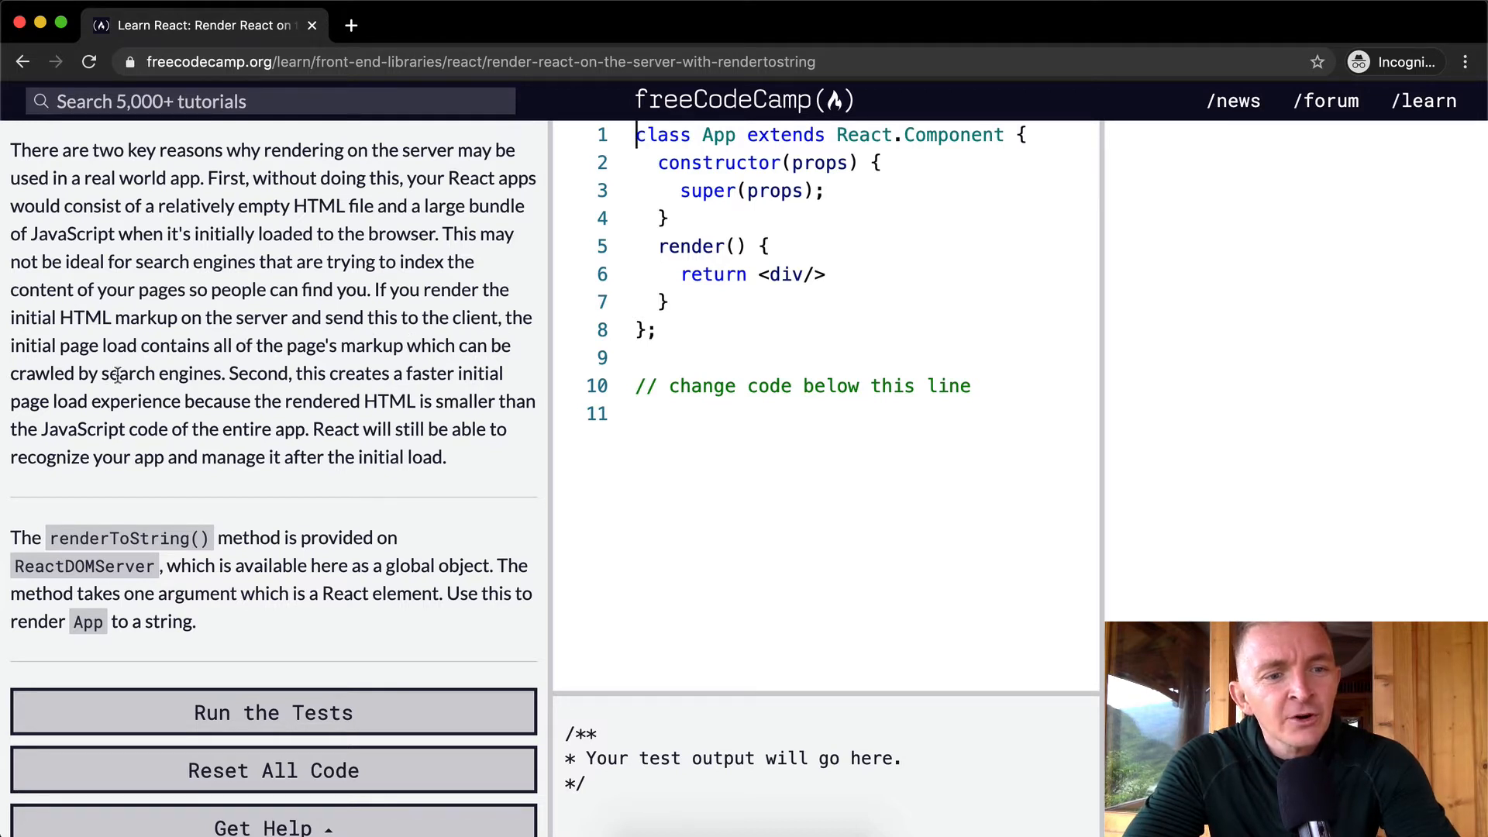
{"action": "mouse_move", "coordinate": [432, 368]}
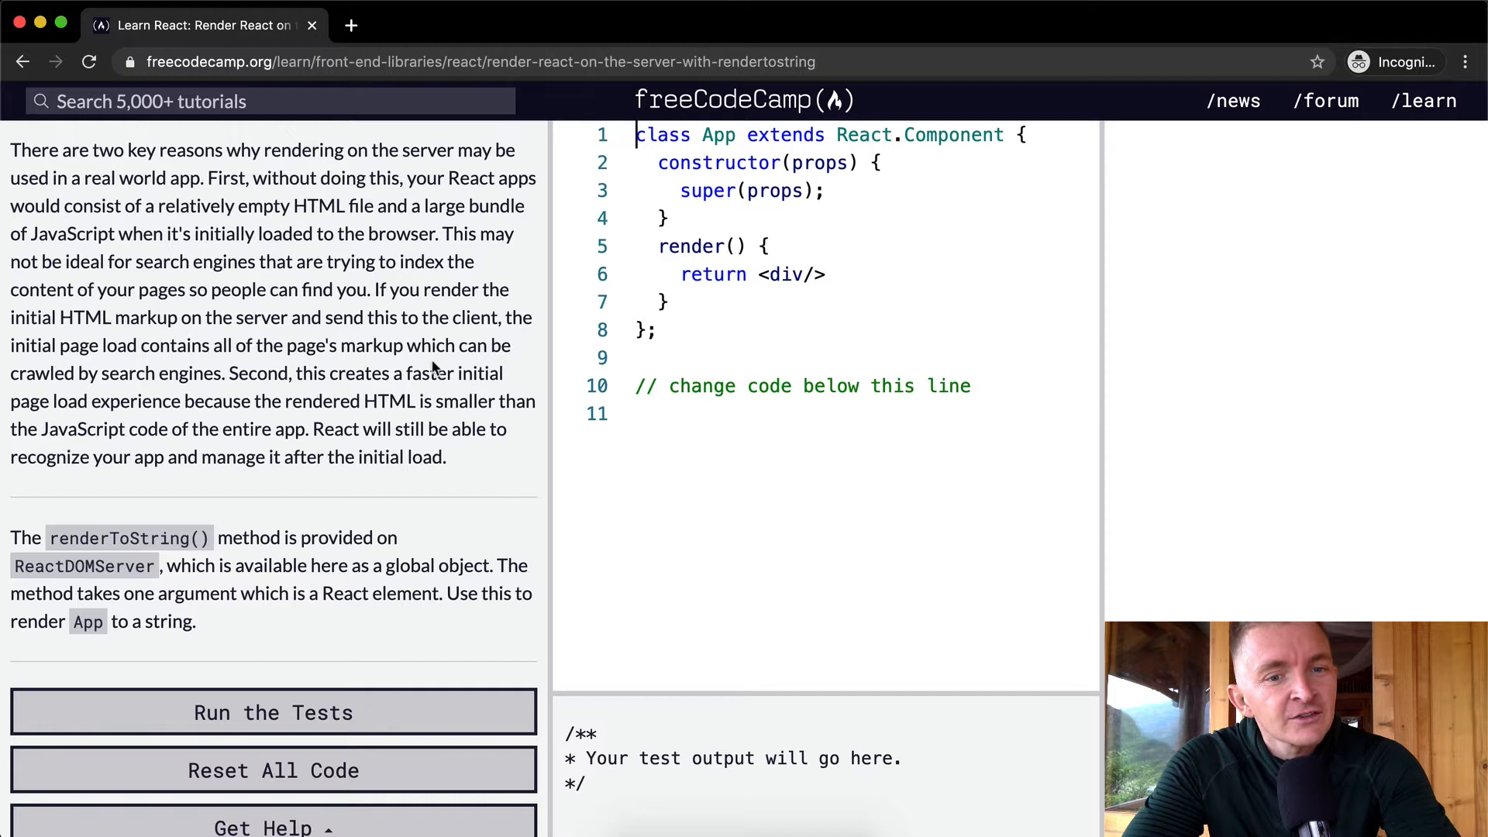
{"action": "mouse_move", "coordinate": [143, 399]}
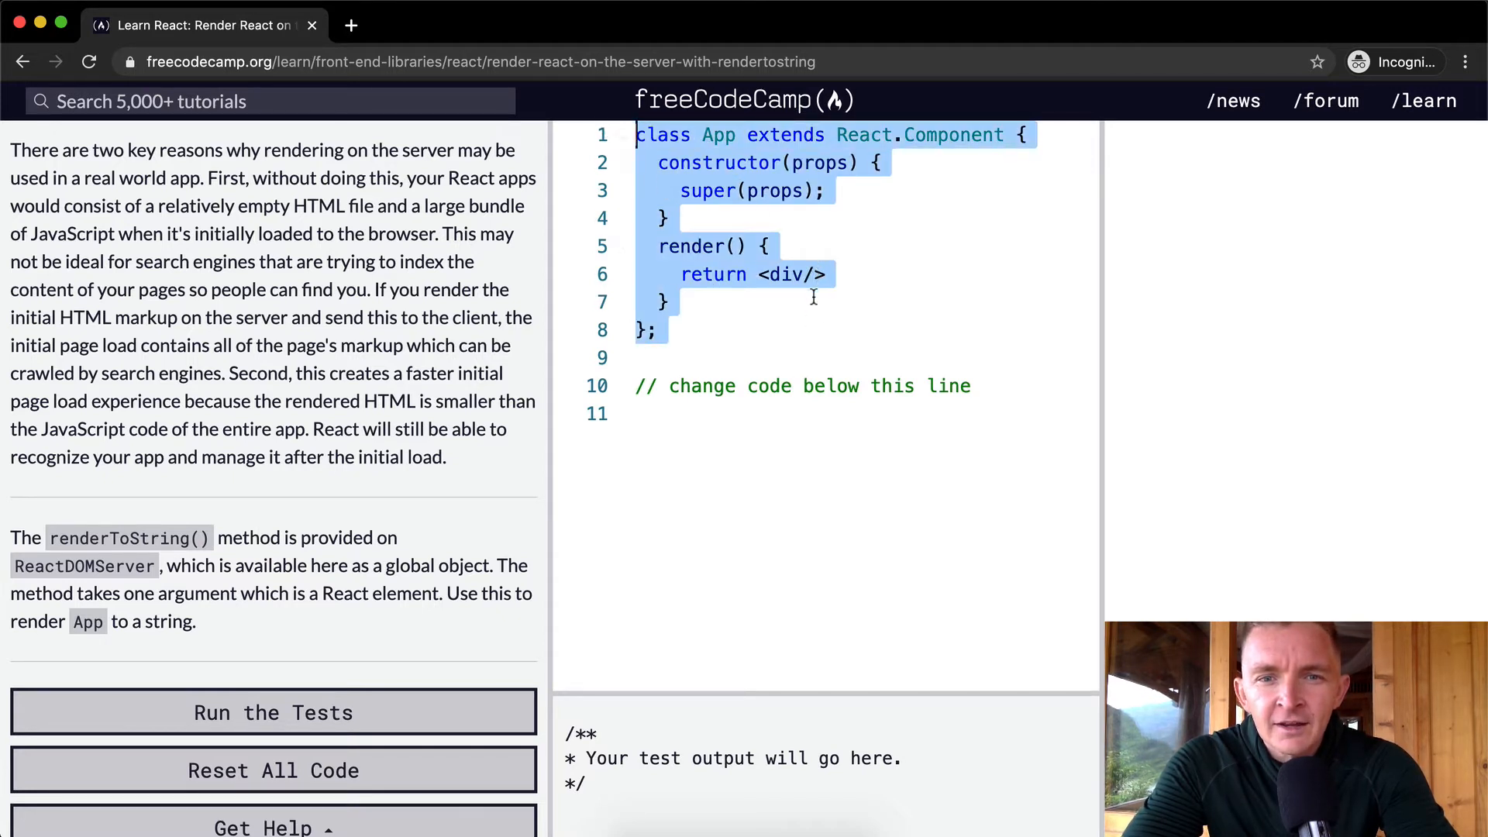
{"action": "left_click", "coordinate": [669, 301]}
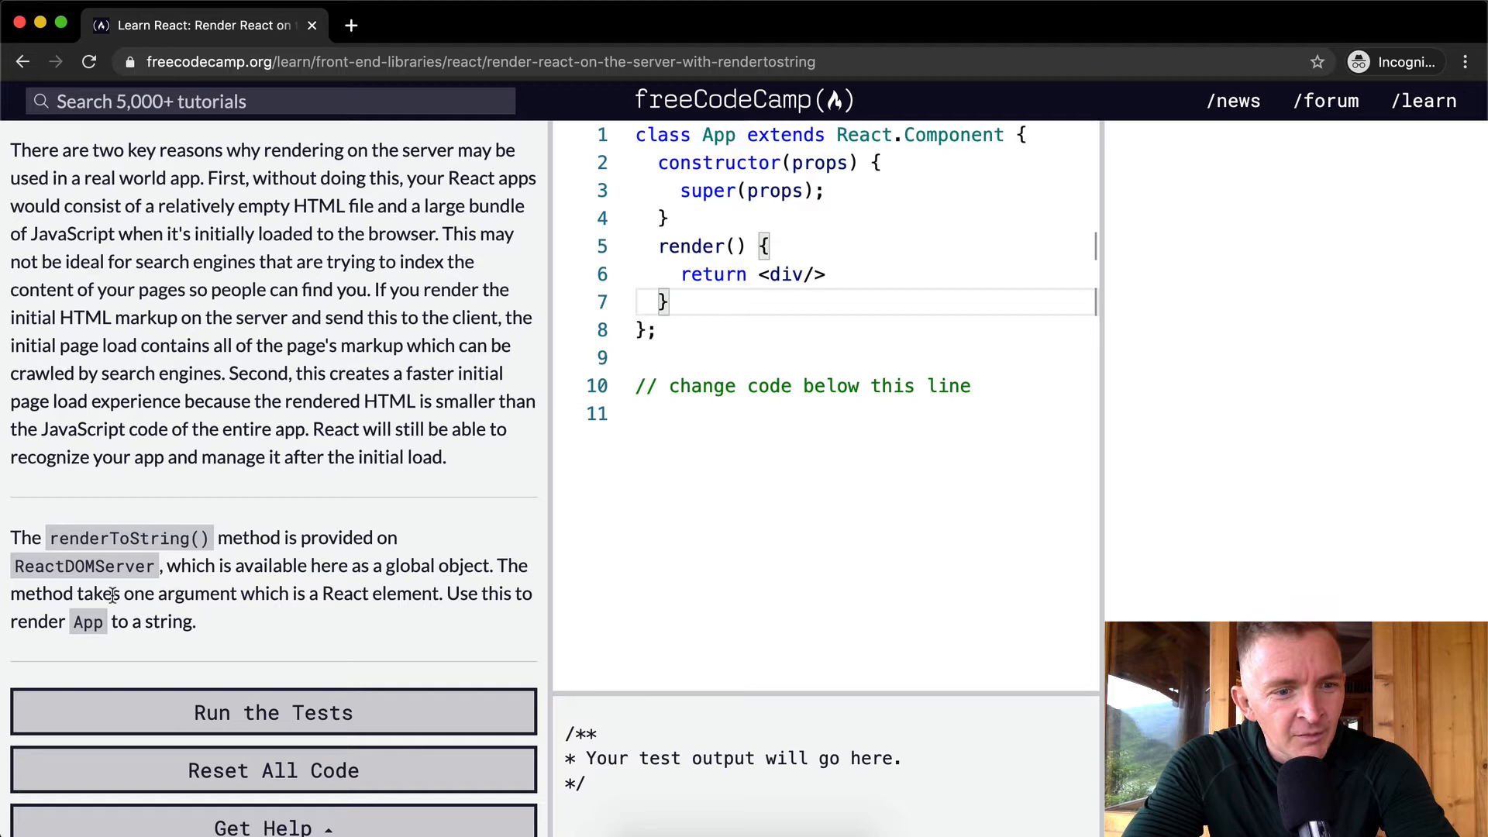
{"action": "mouse_move", "coordinate": [321, 605]}
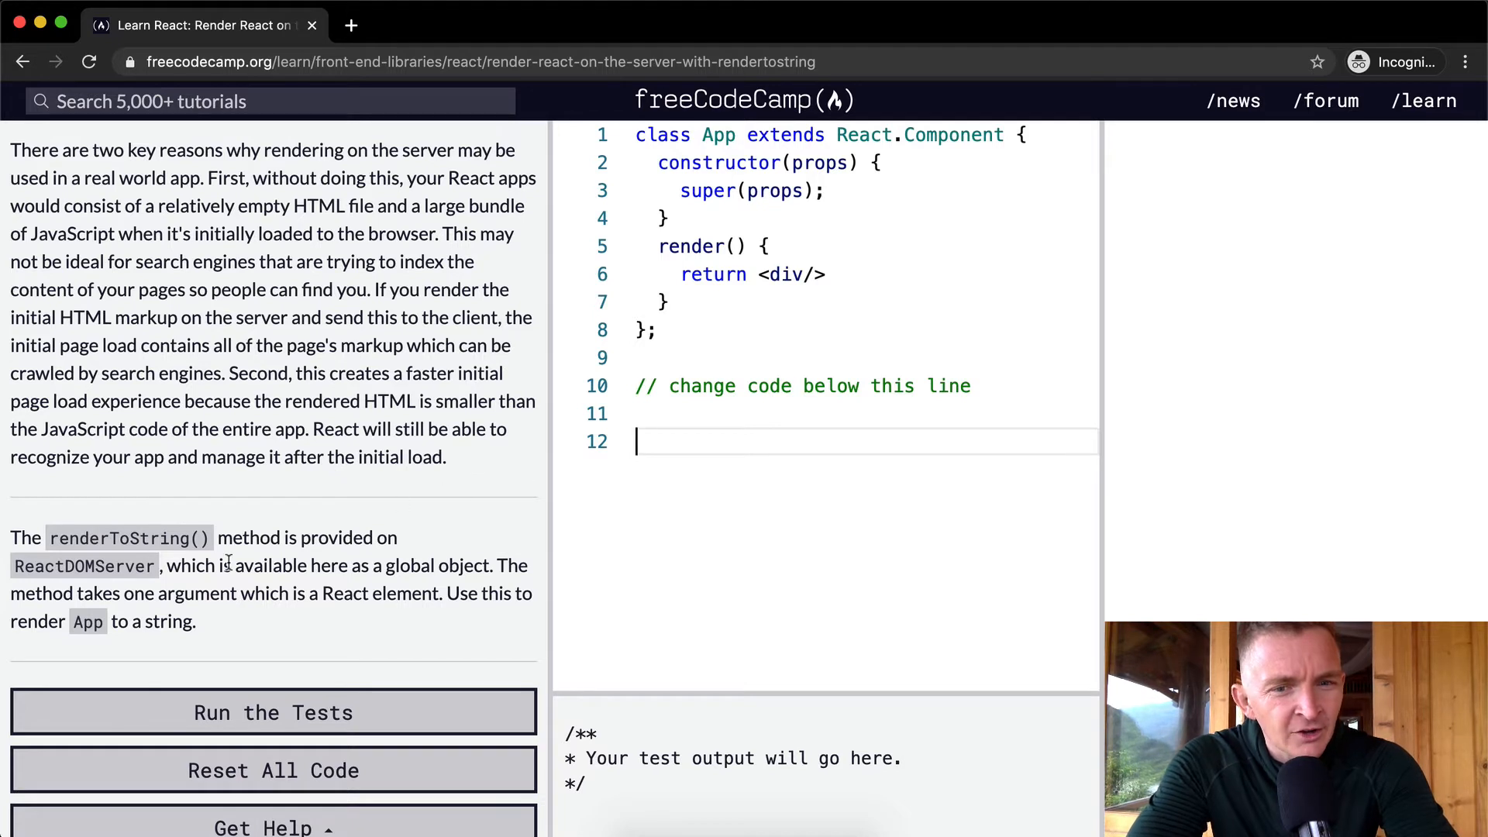
- Add ReactDOMServer.renderToString(App); below the comment and run the tests
{"action": "type", "text": "ReactDOM"}
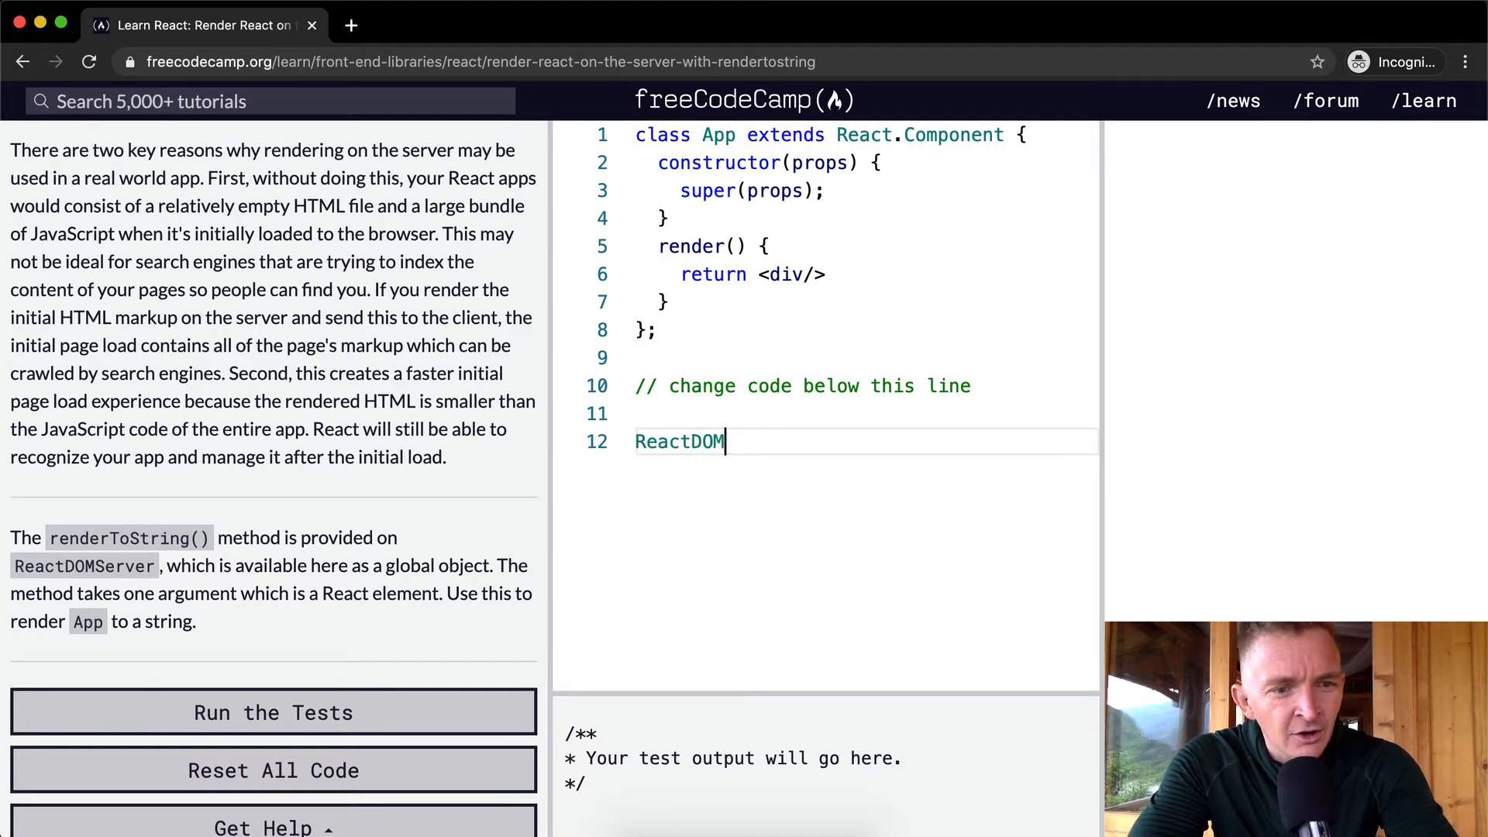
{"action": "type", "text": "Server"}
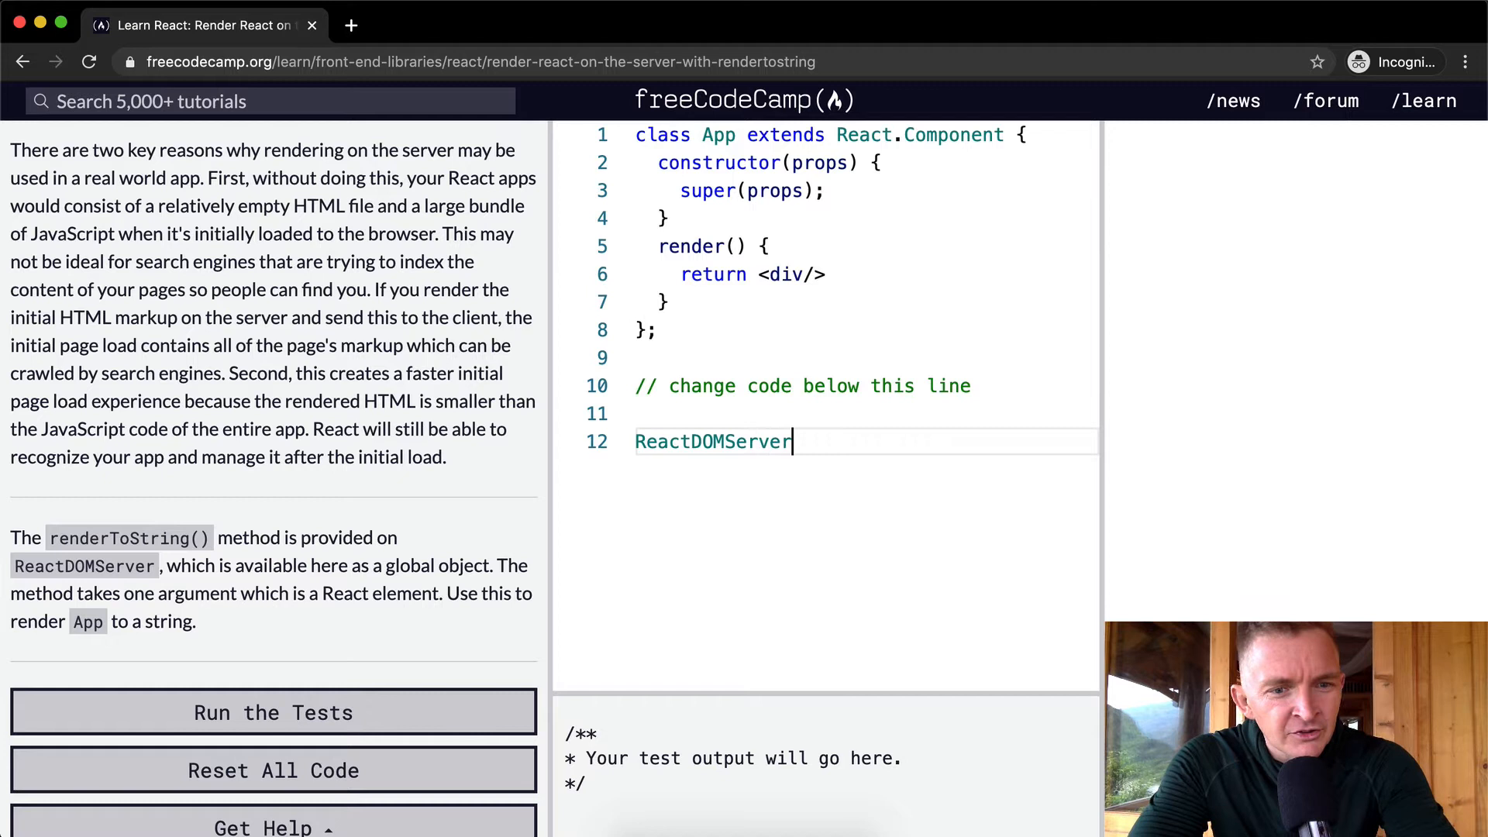
{"action": "type", "text": ".r"}
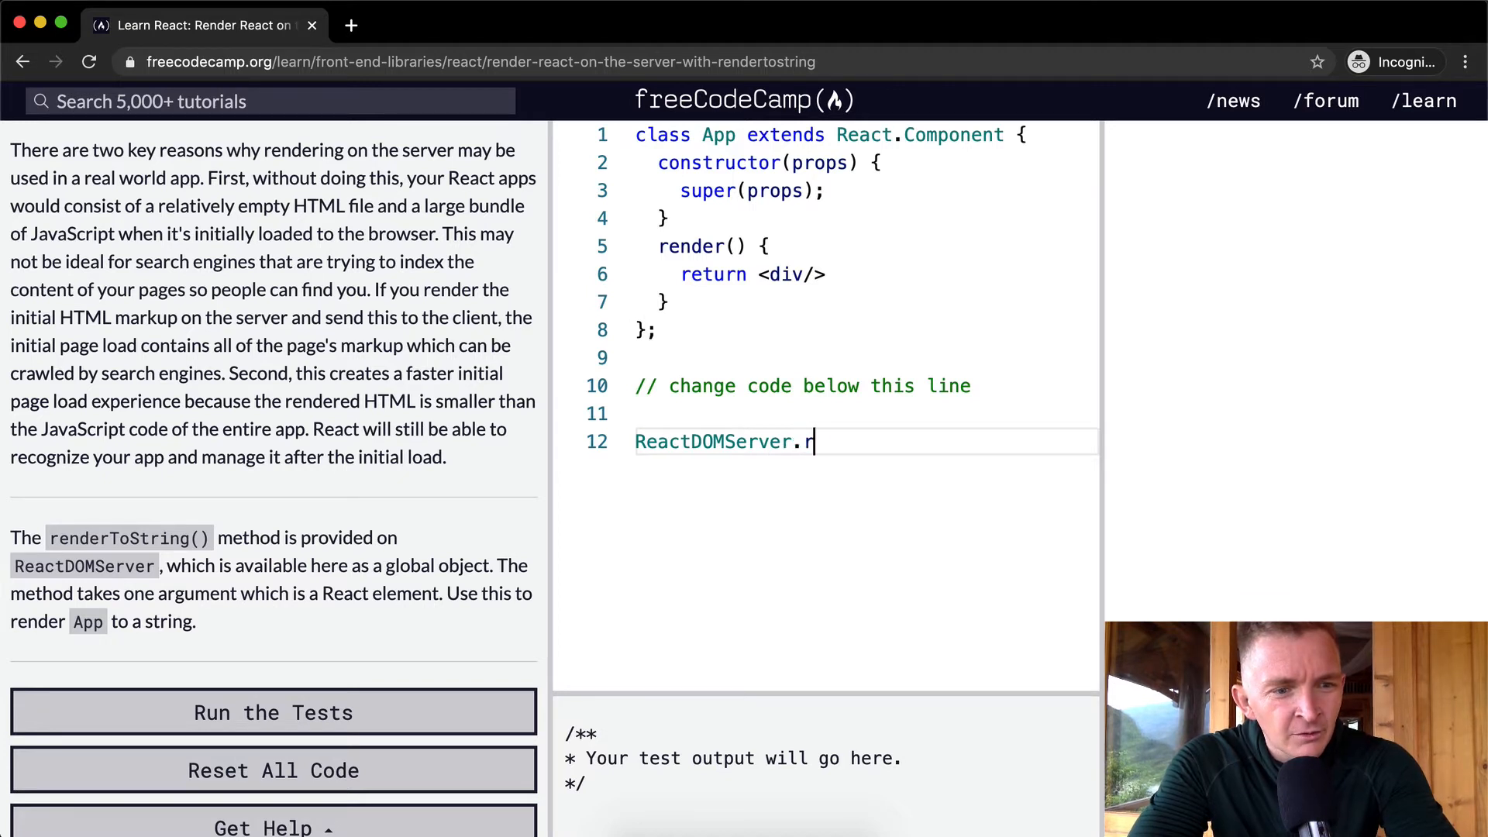
{"action": "type", "text": "enderToString"}
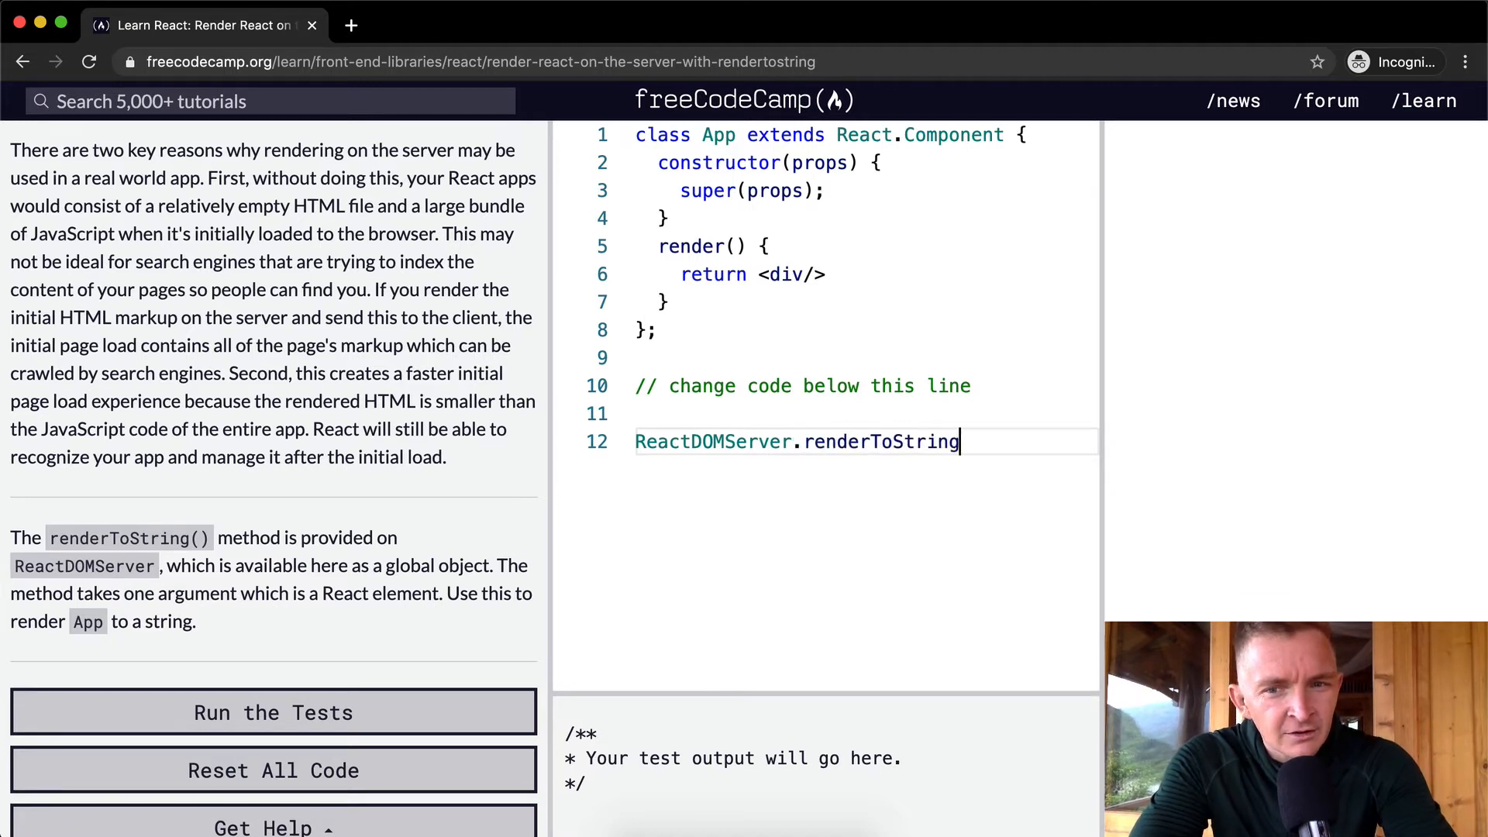
{"action": "type", "text": "(App)"}
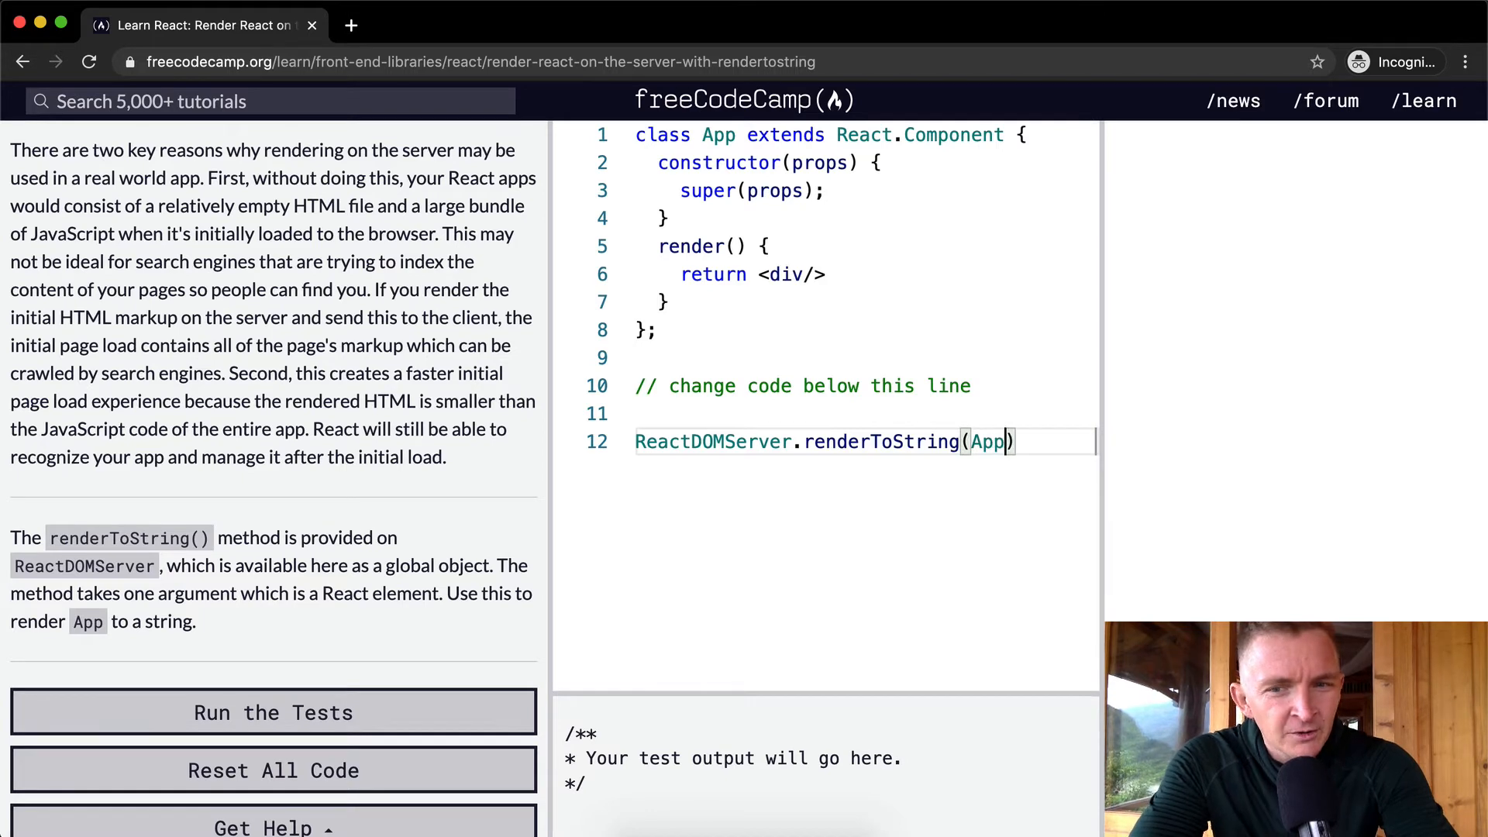
{"action": "type", "text": ";"}
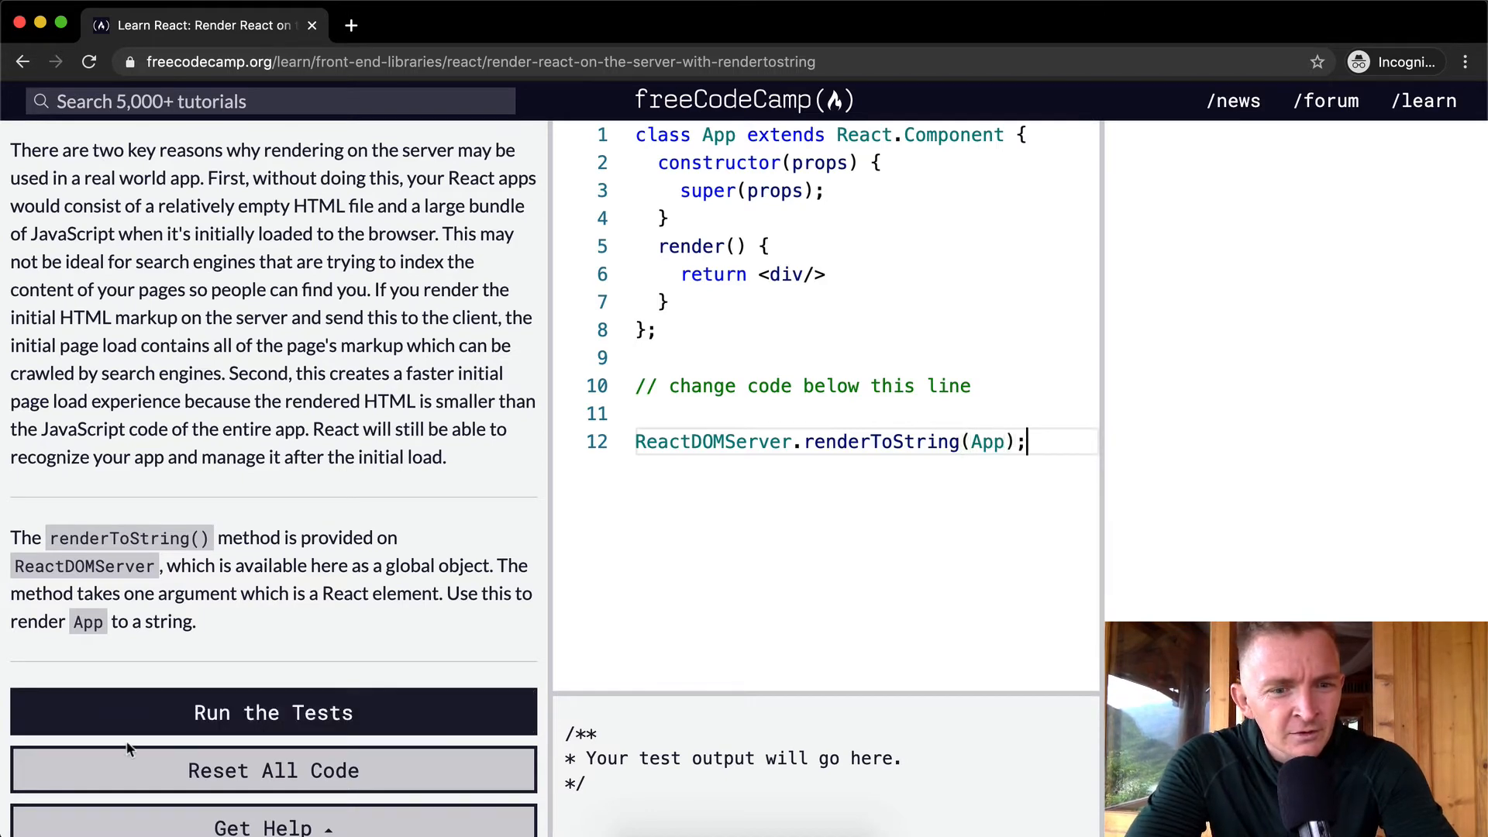
{"action": "left_click", "coordinate": [274, 712]}
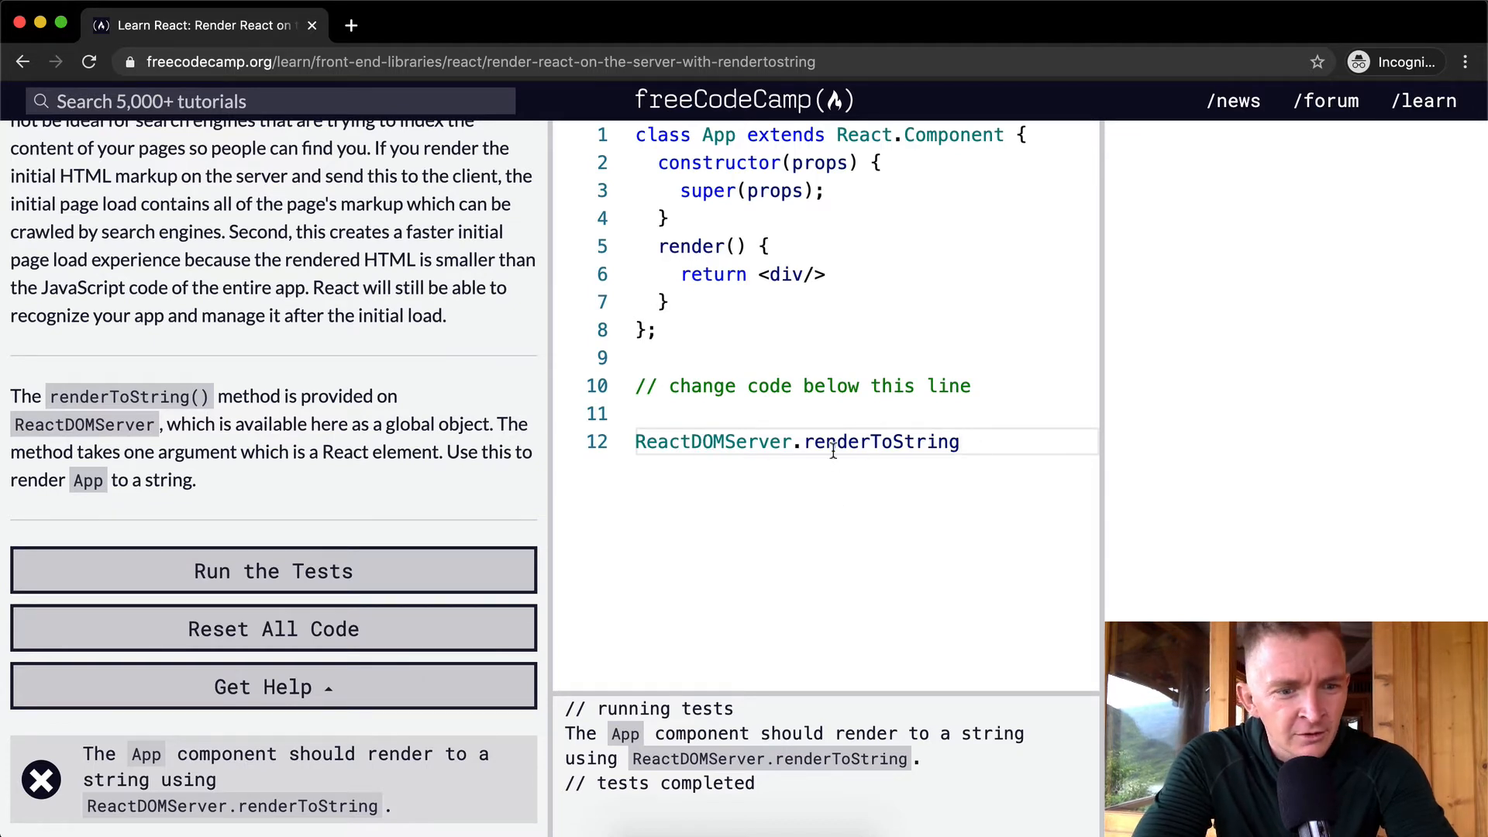
- Re-enter the App argument and select the ReactDOMServer name in the instructions
{"action": "type", "text": "(App)"}
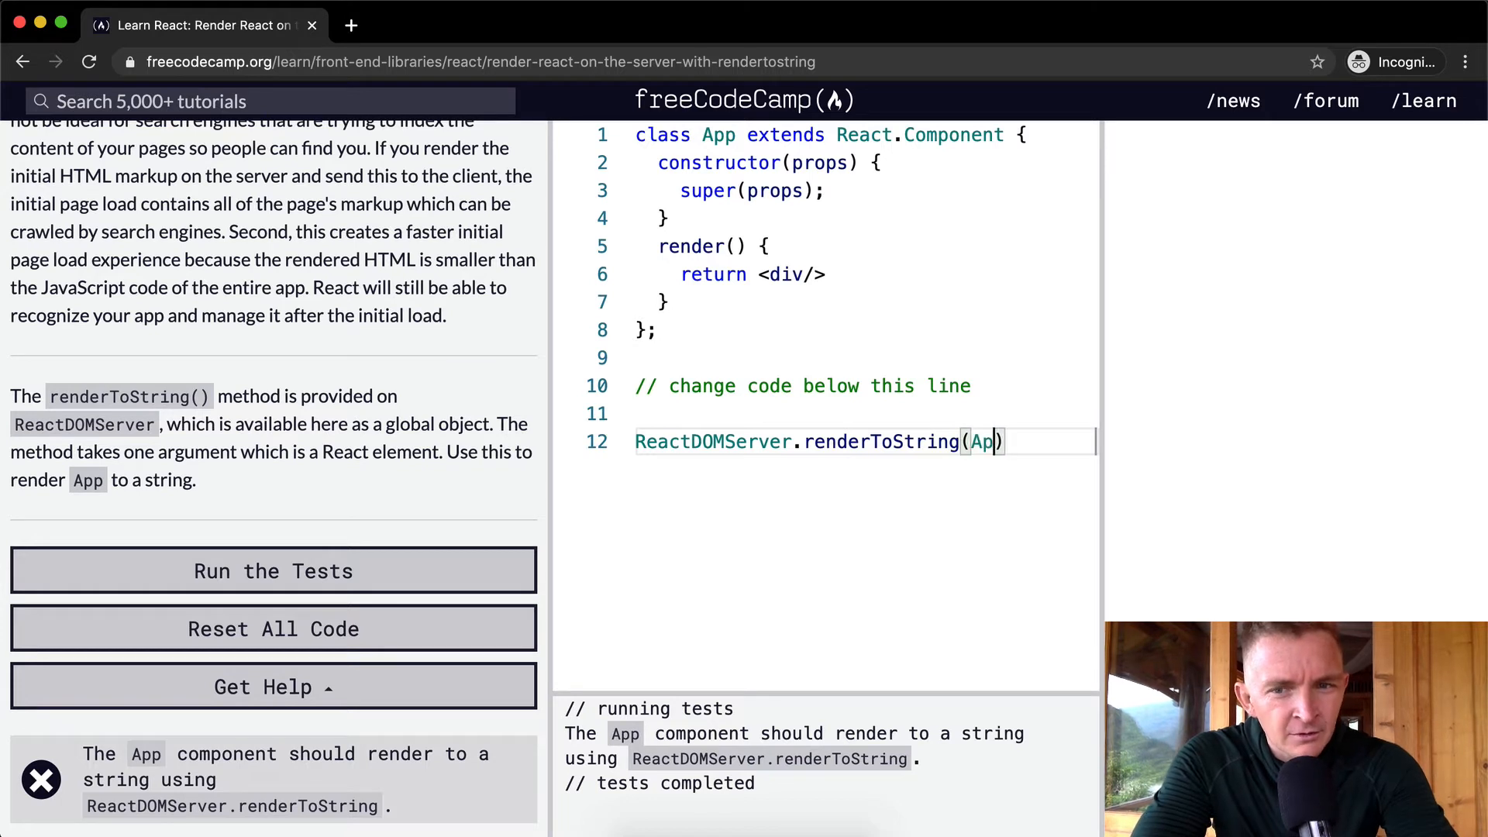
{"action": "type", "text": "p"}
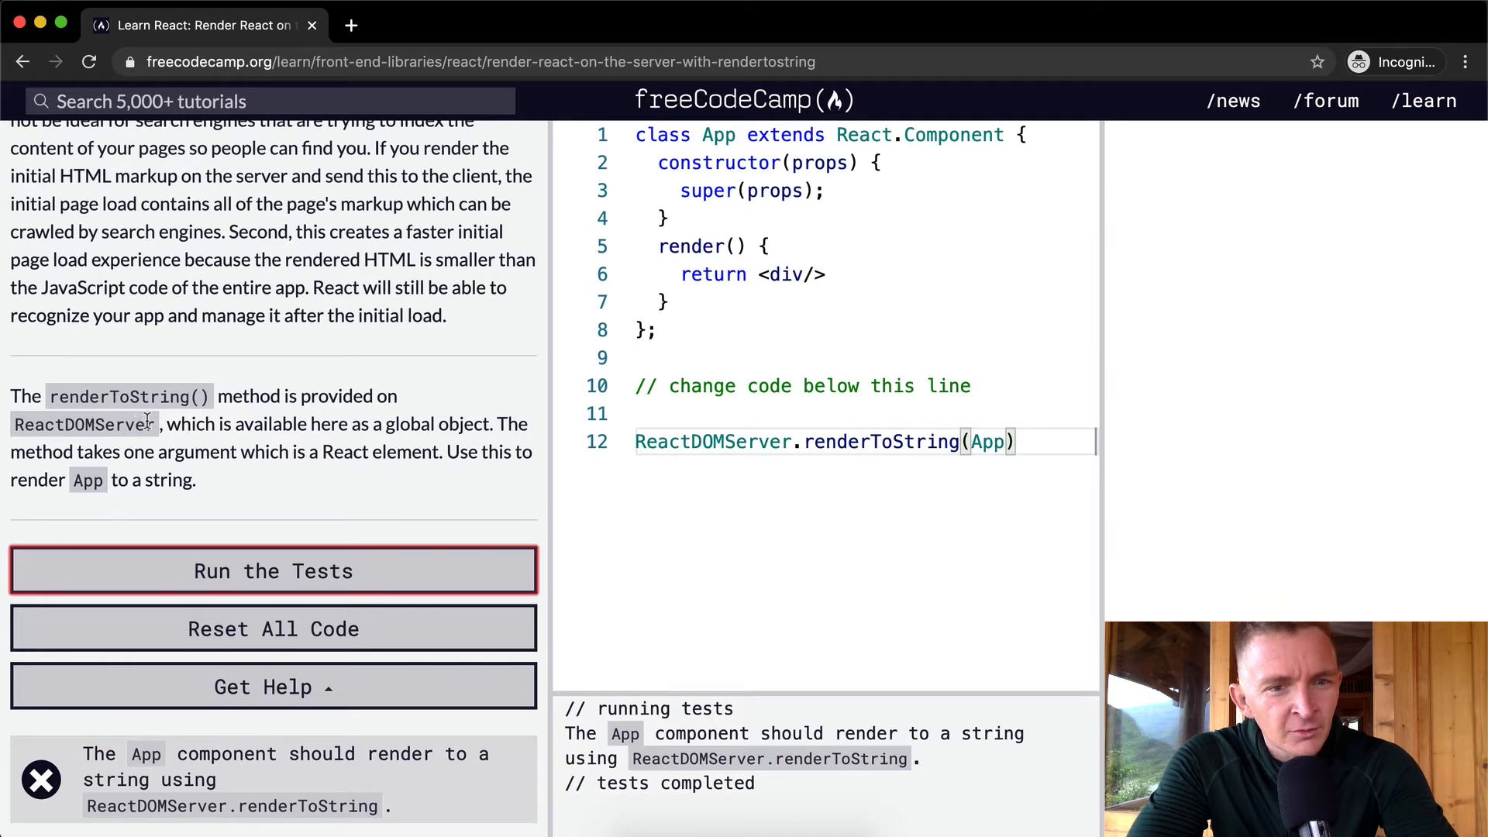
{"action": "double_click", "coordinate": [711, 441]}
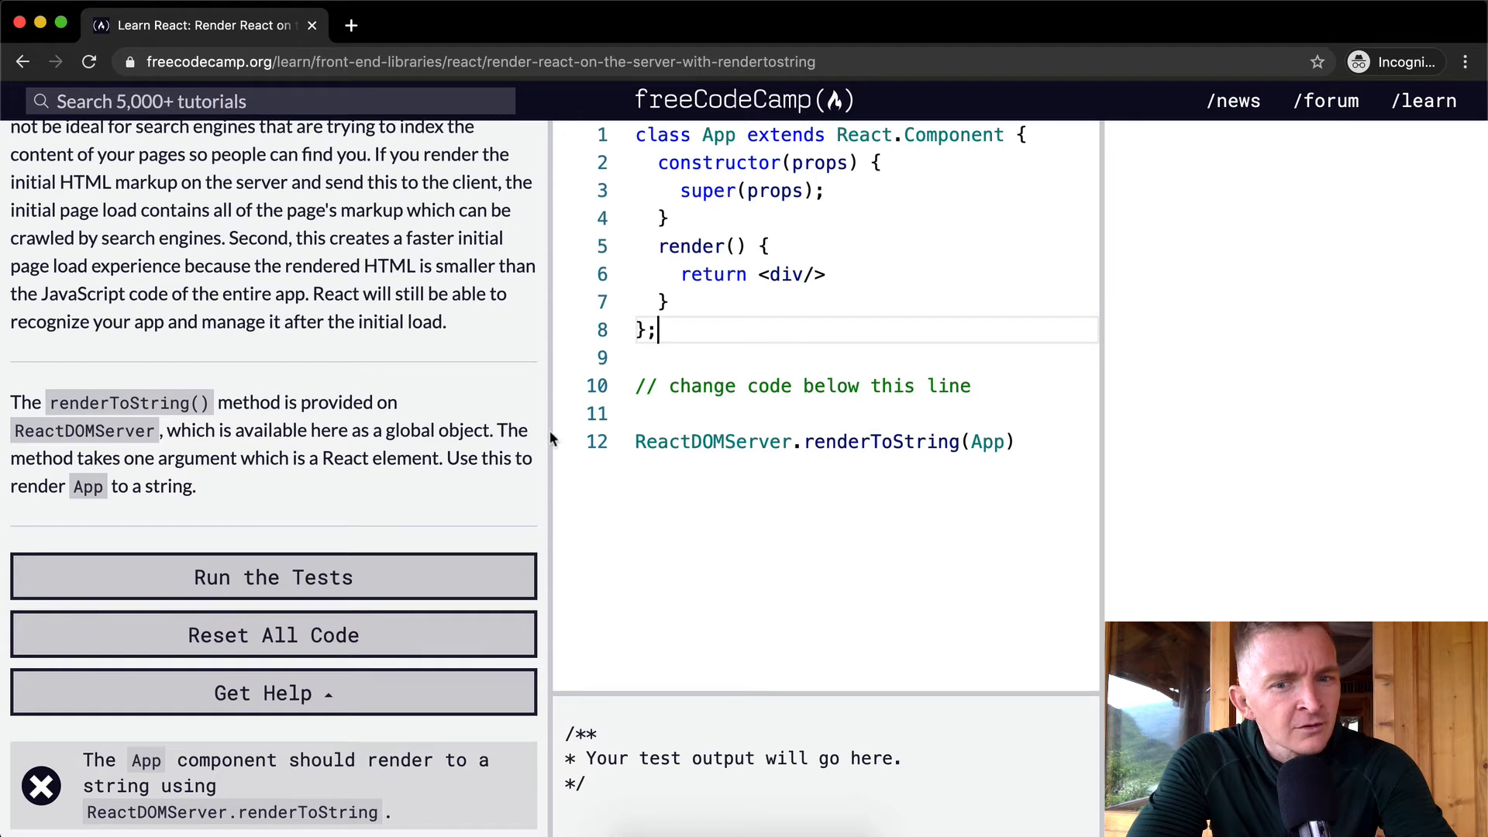
- Try this as the renderToString argument, test it, then remove the argument
{"action": "type", "text": "this"}
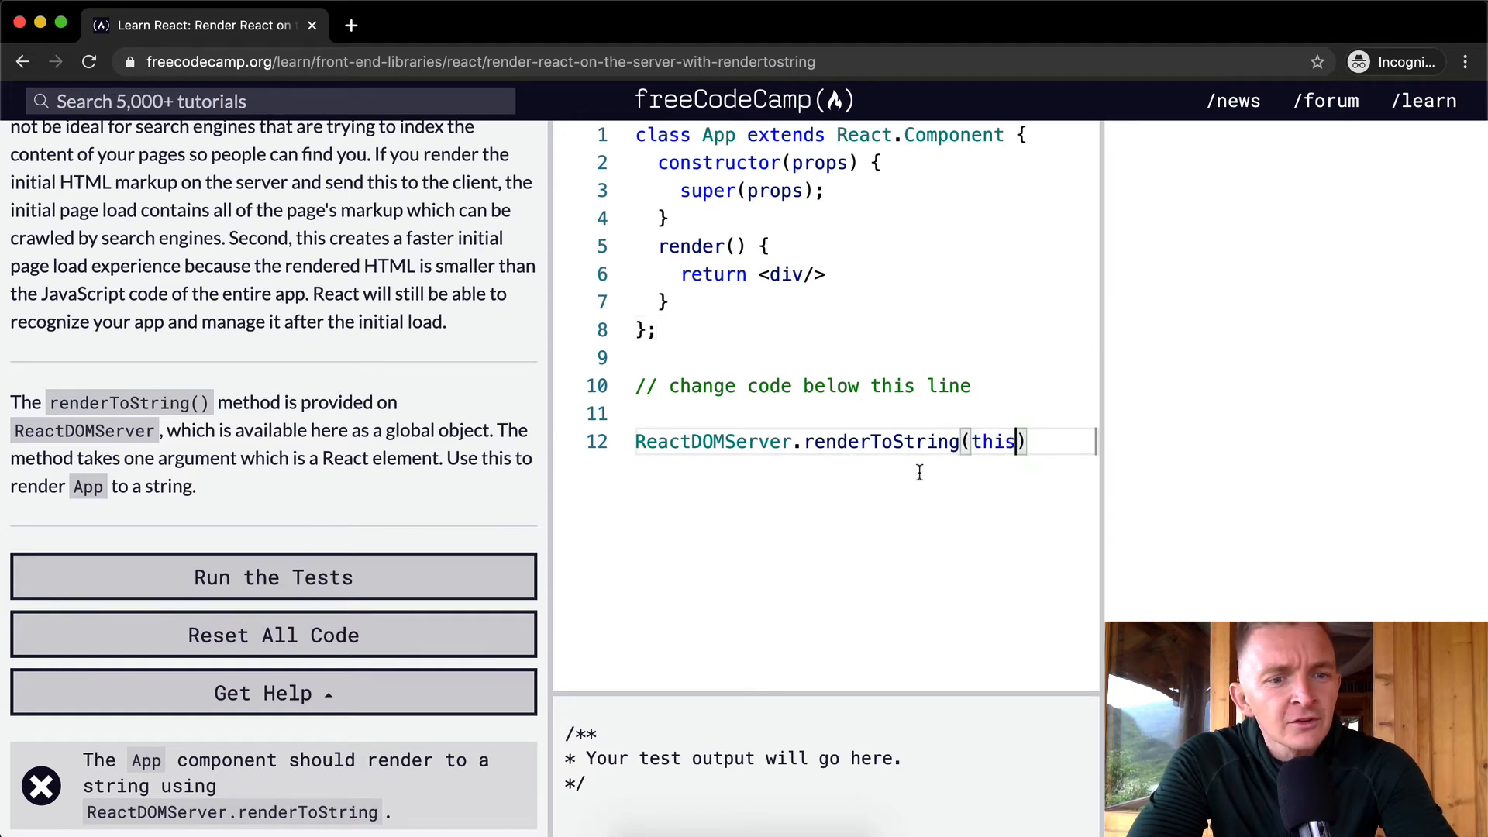
{"action": "left_click", "coordinate": [273, 576]}
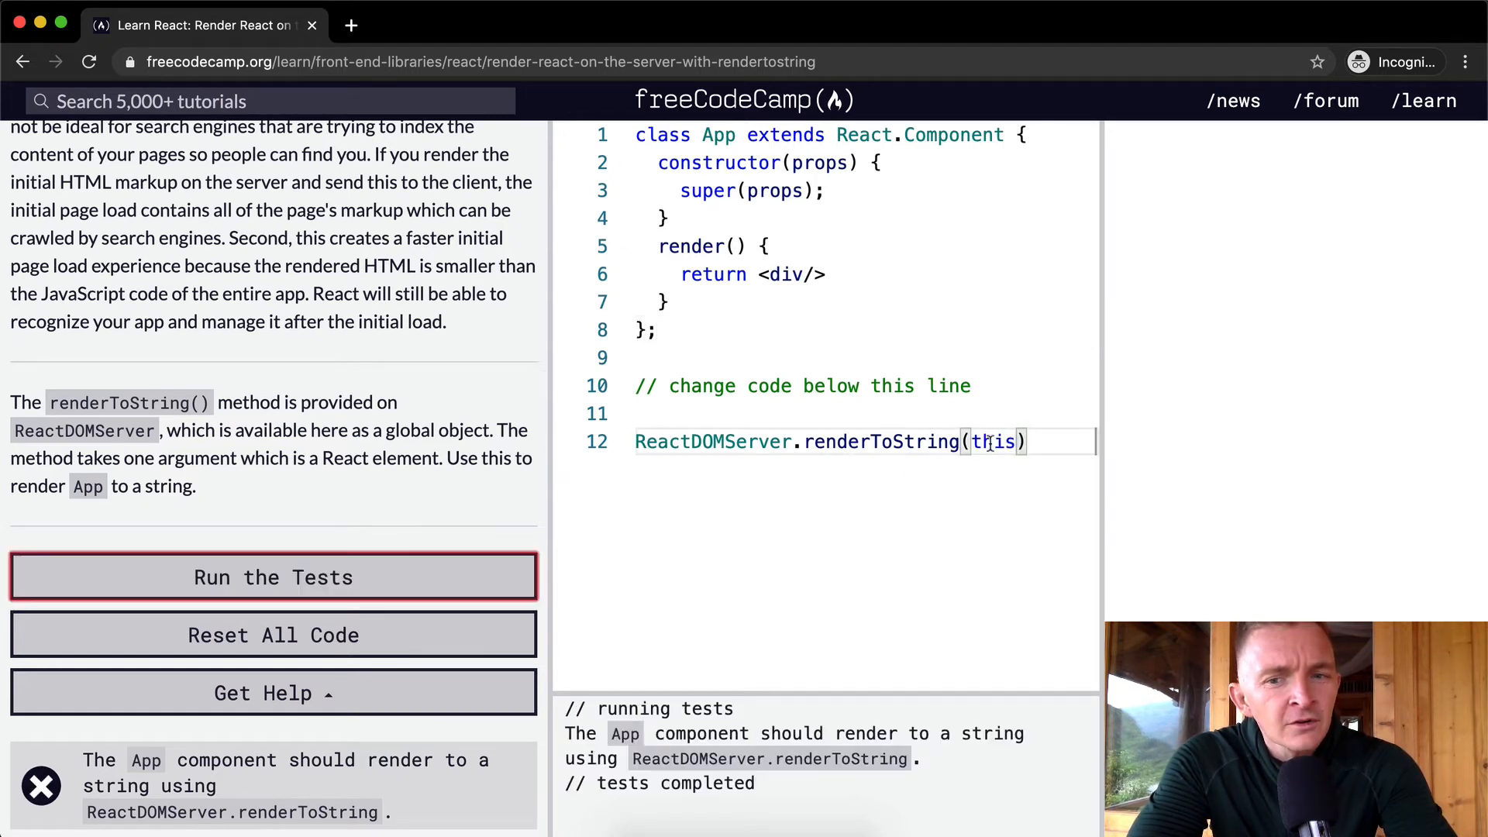
{"action": "key", "text": "Backspace"}
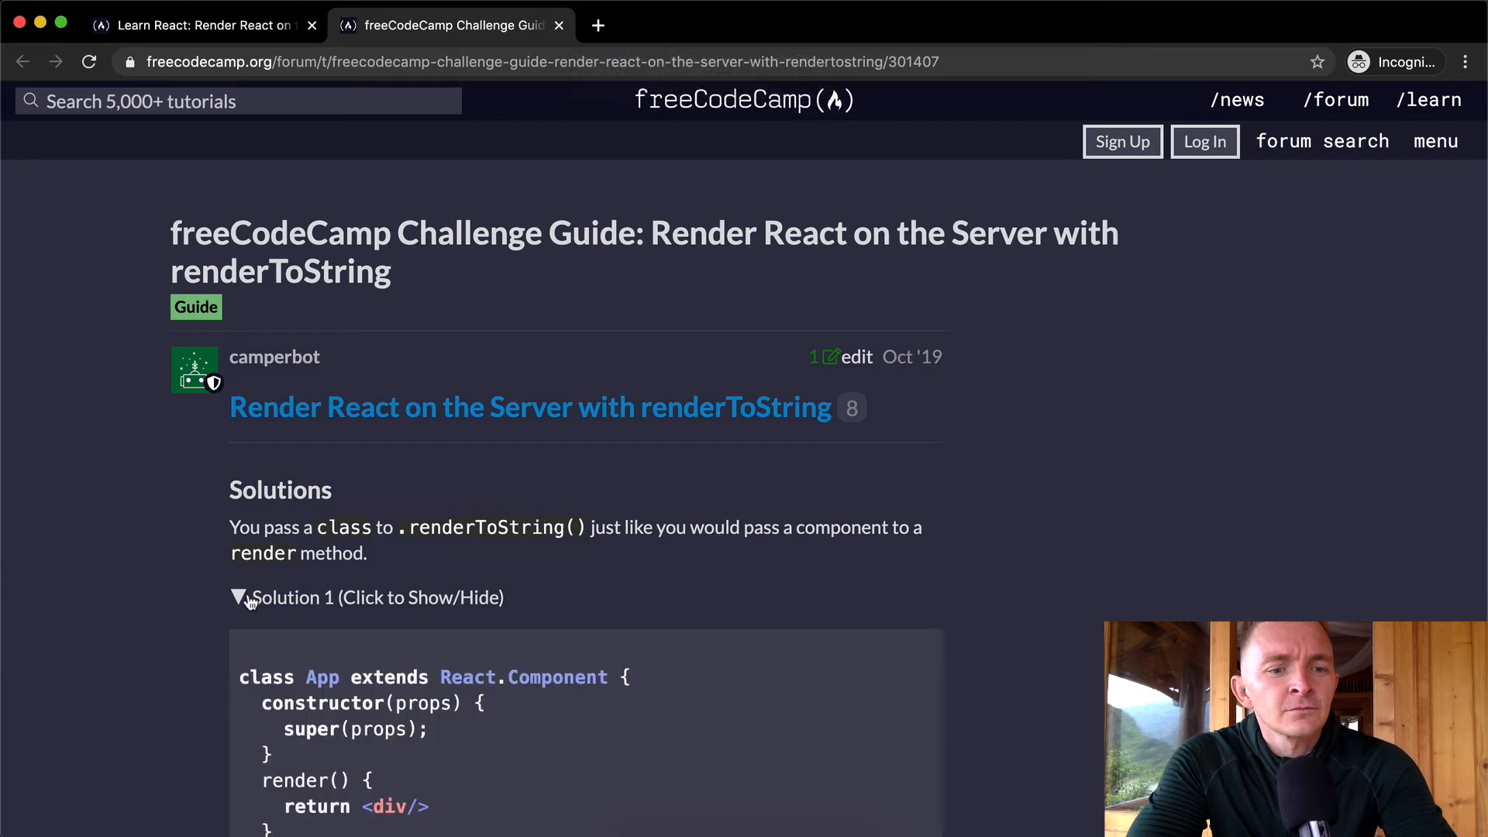
{"action": "scroll", "scroll_direction": "down", "scroll_amount": 3}
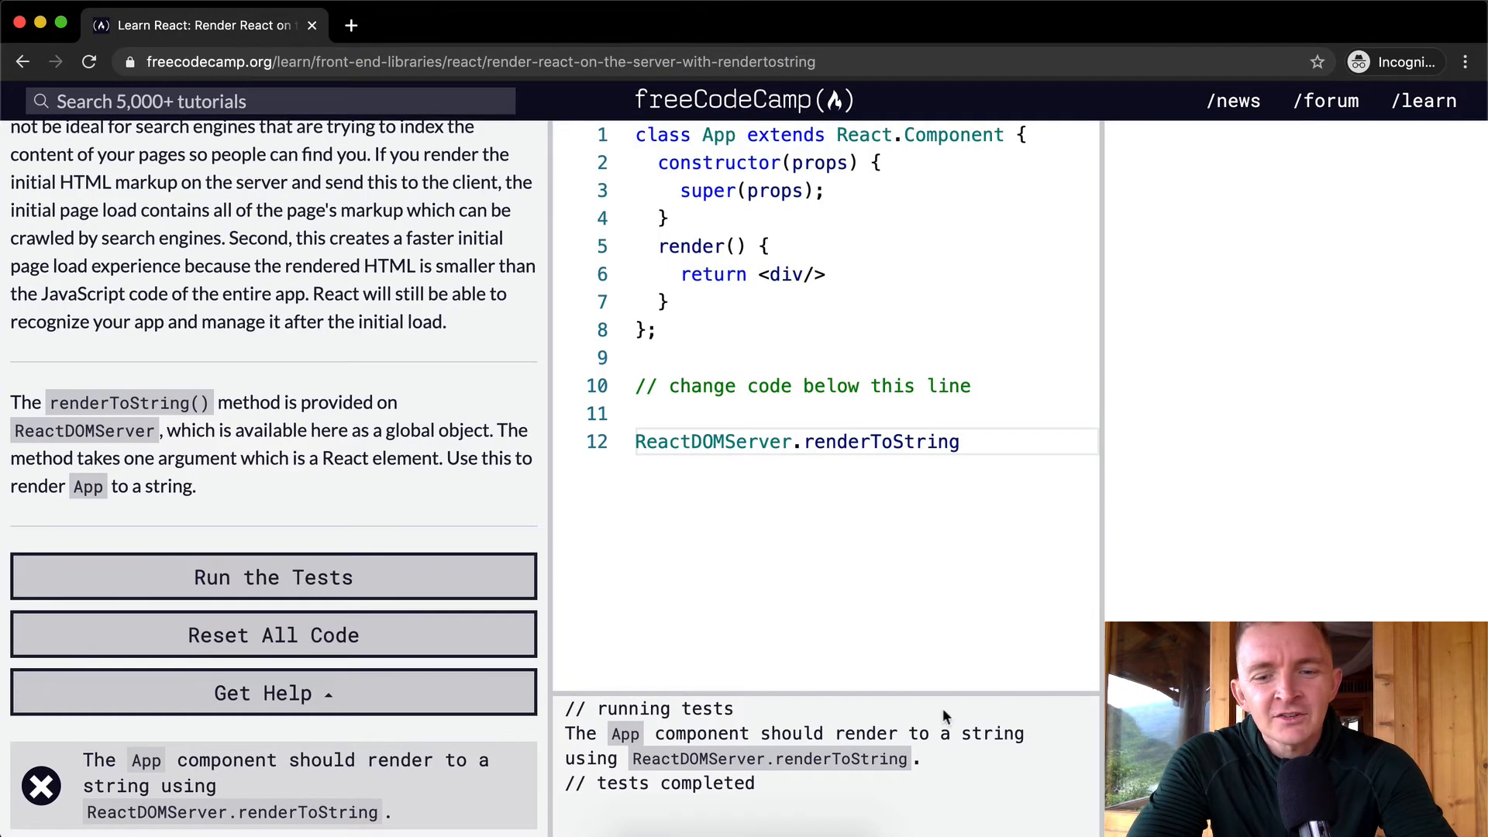
- Complete the call as ReactDOMServer.renderToString(<App />); and run the passing tests
{"action": "type", "text": "()"}
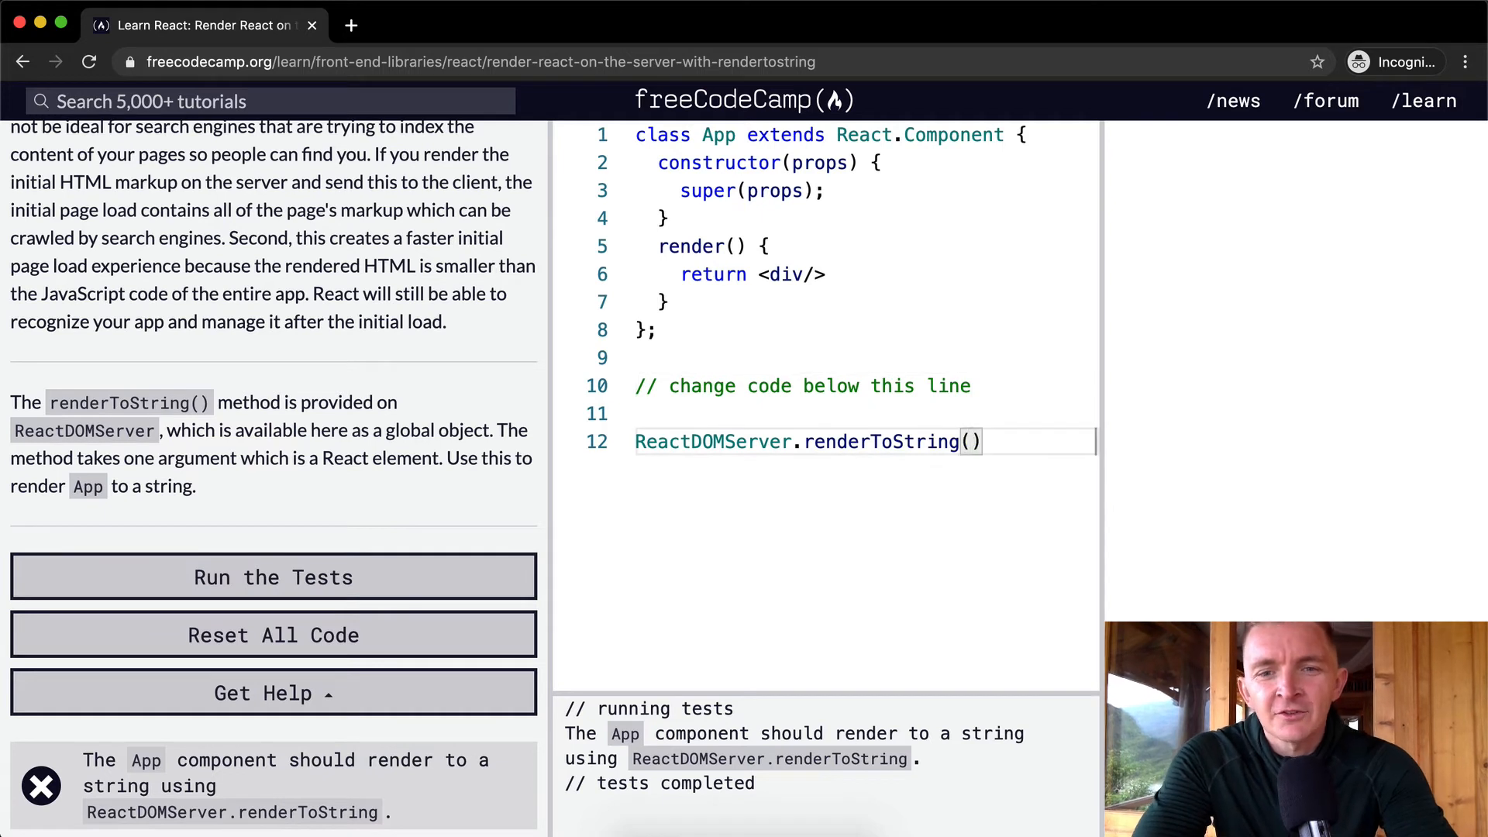
{"action": "type", "text": "<App />"}
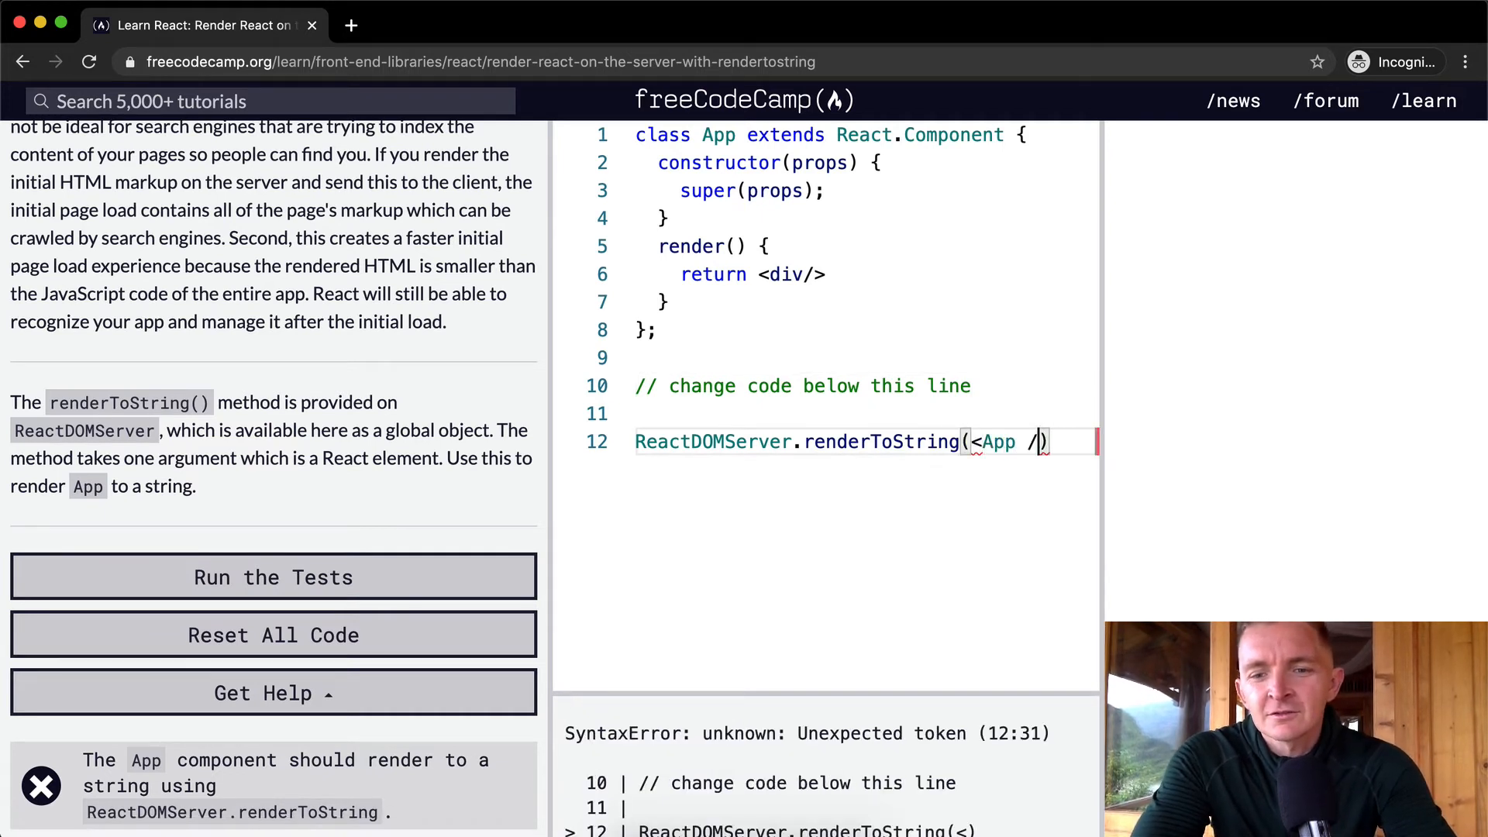
{"action": "type", "text": ">);"}
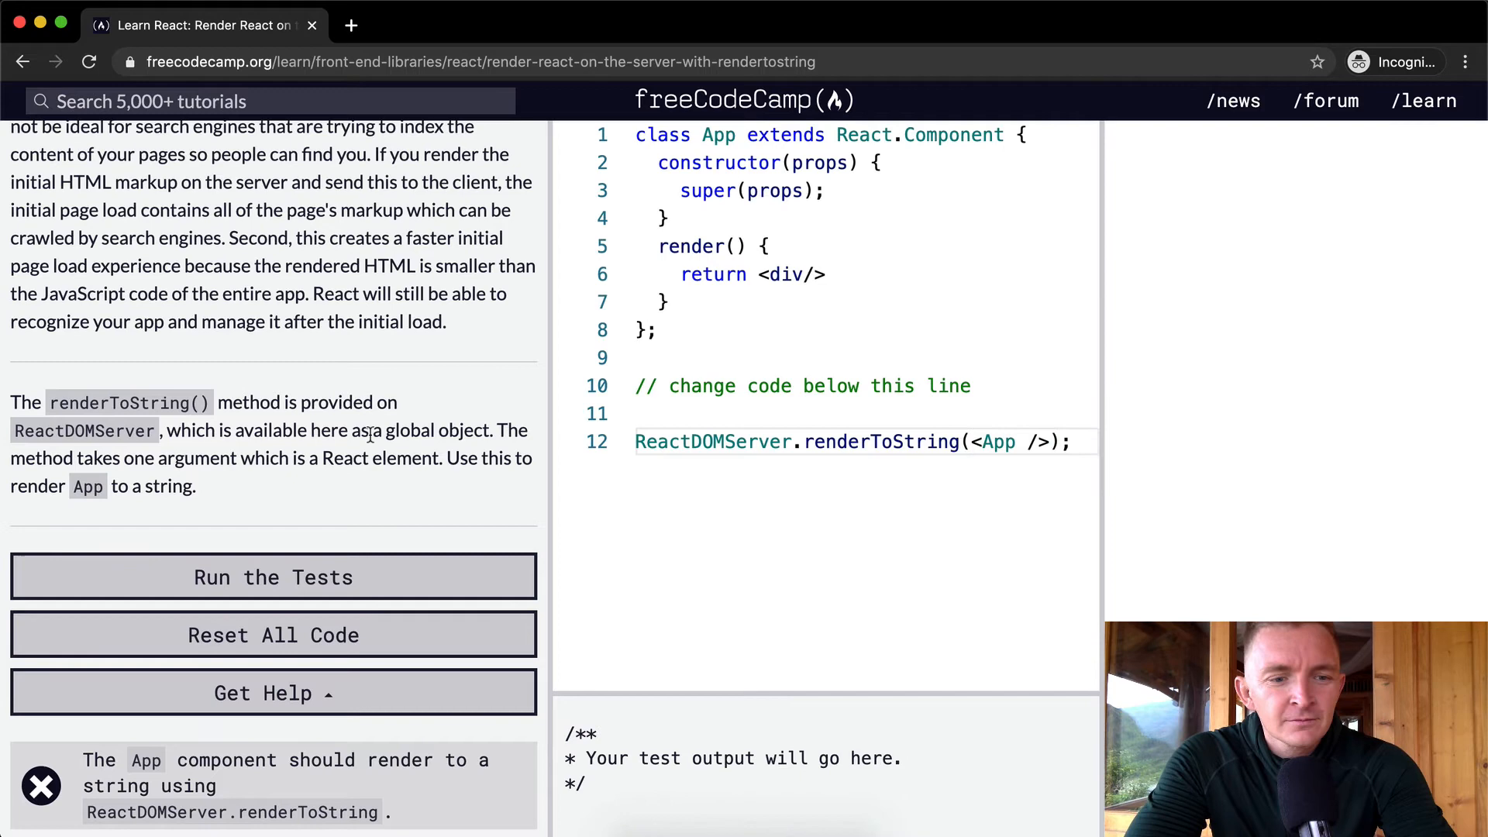
{"action": "left_click", "coordinate": [274, 576]}
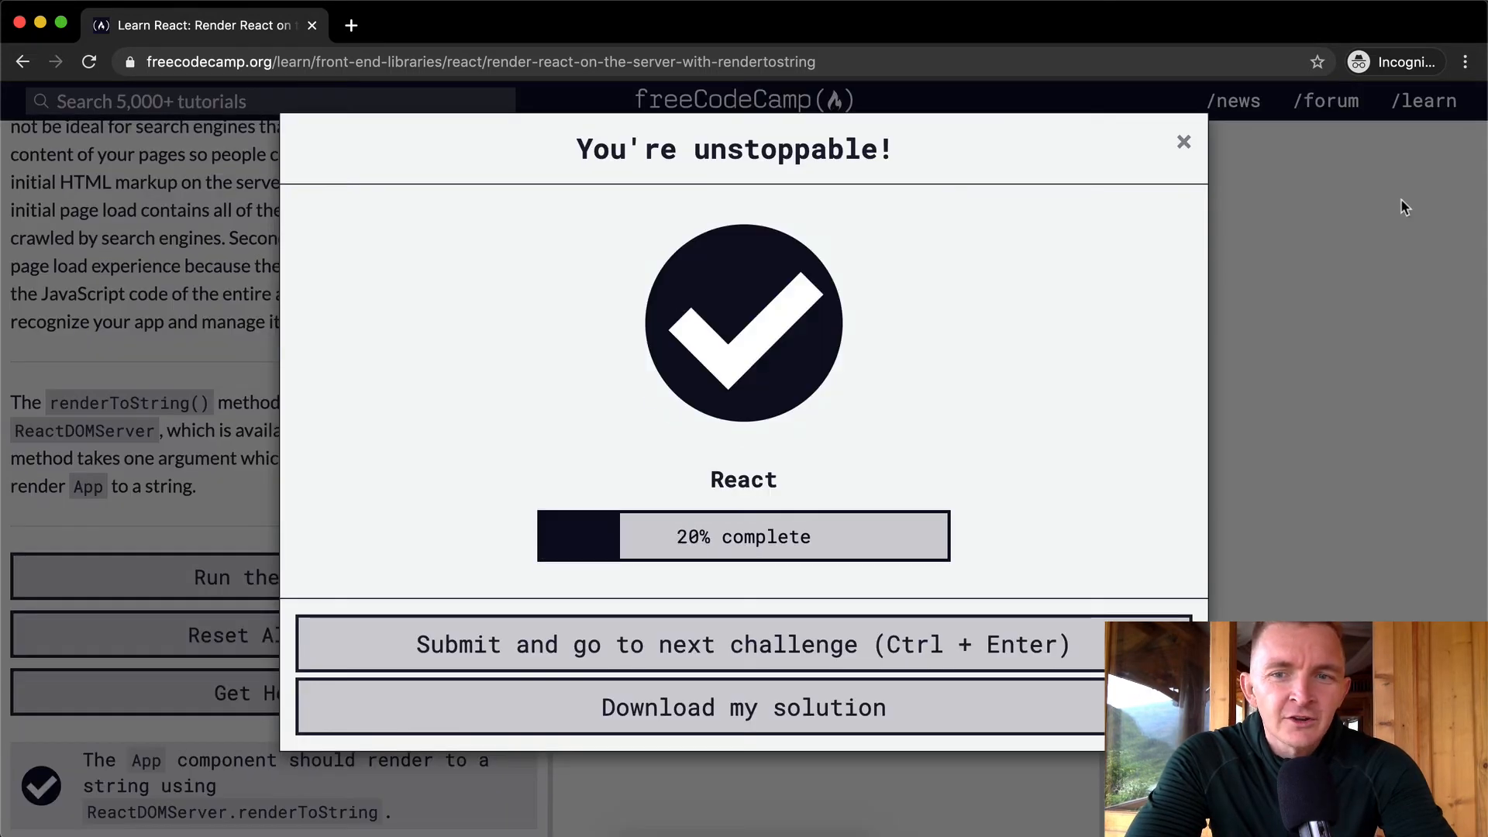
- Close the 'You're unstoppable!' completion dialog
{"action": "left_click", "coordinate": [1183, 141]}
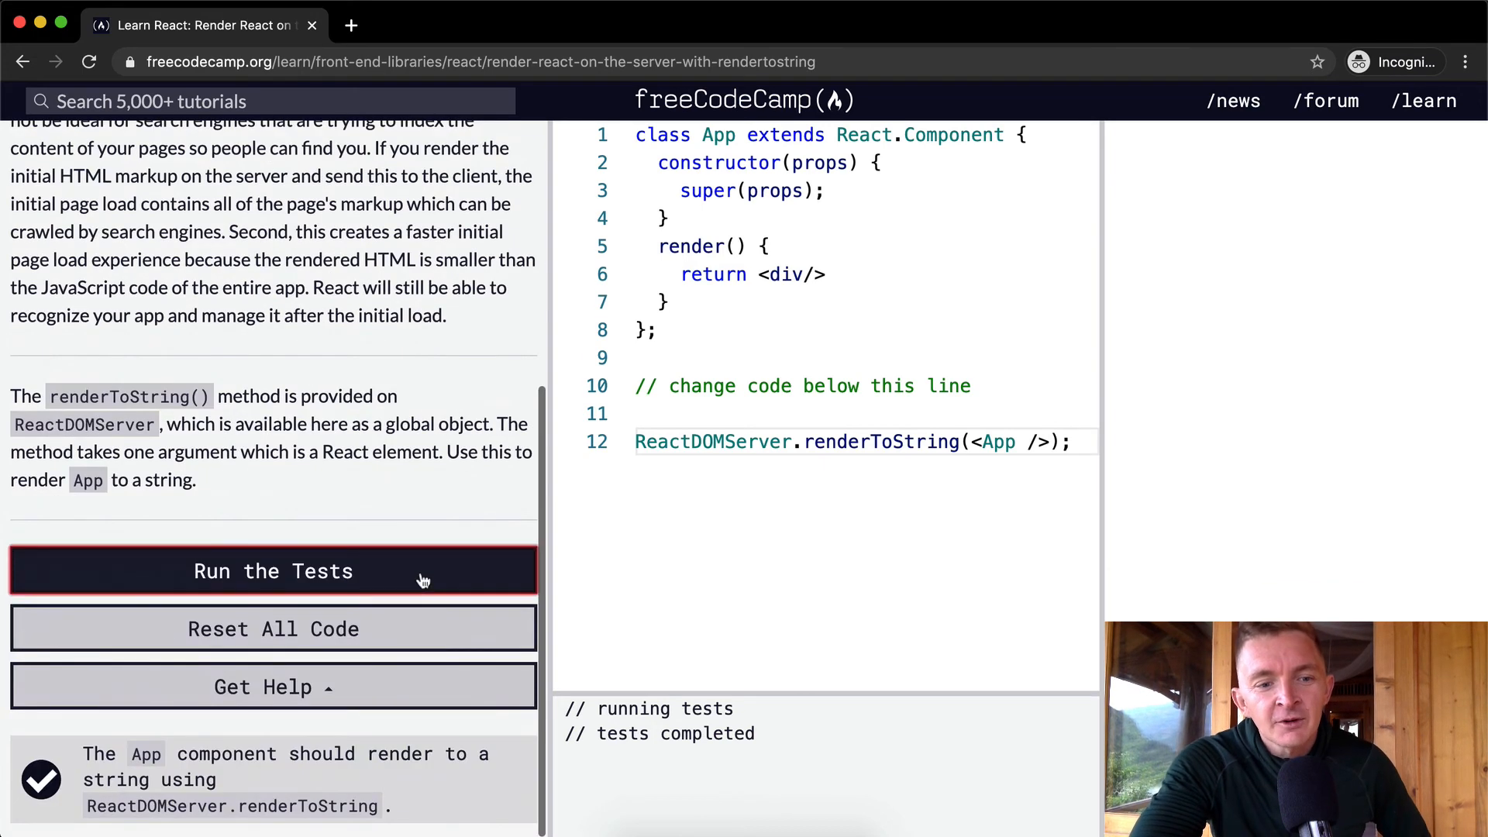
- Rerun the tests to submit the challenge and land on the /learn page
{"action": "left_click", "coordinate": [272, 571]}
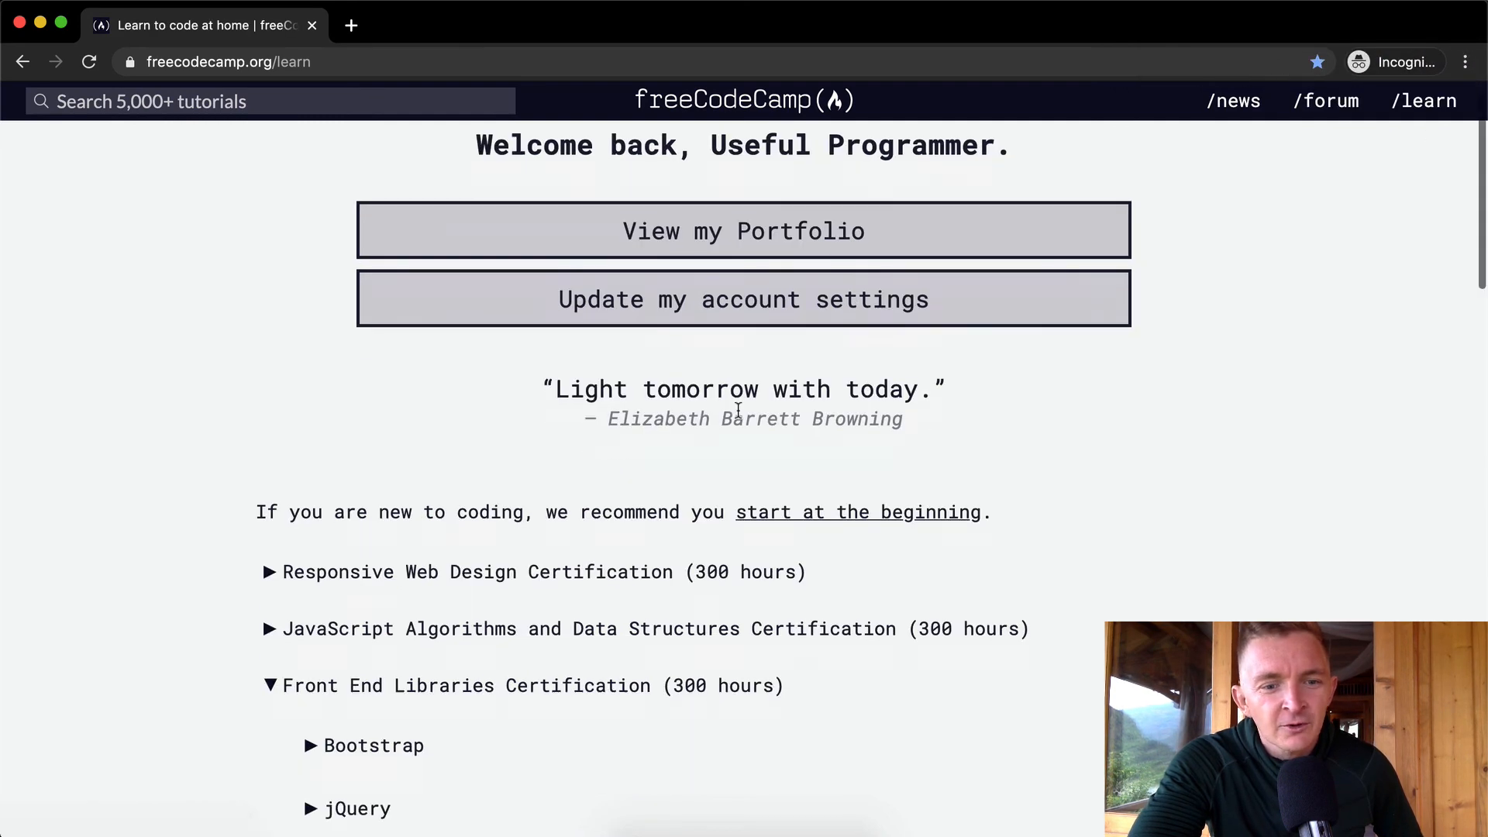
- Collapse the 47/47 React section and scroll through the Front End Libraries sections
{"action": "scroll", "scroll_direction": "down", "scroll_amount": 3}
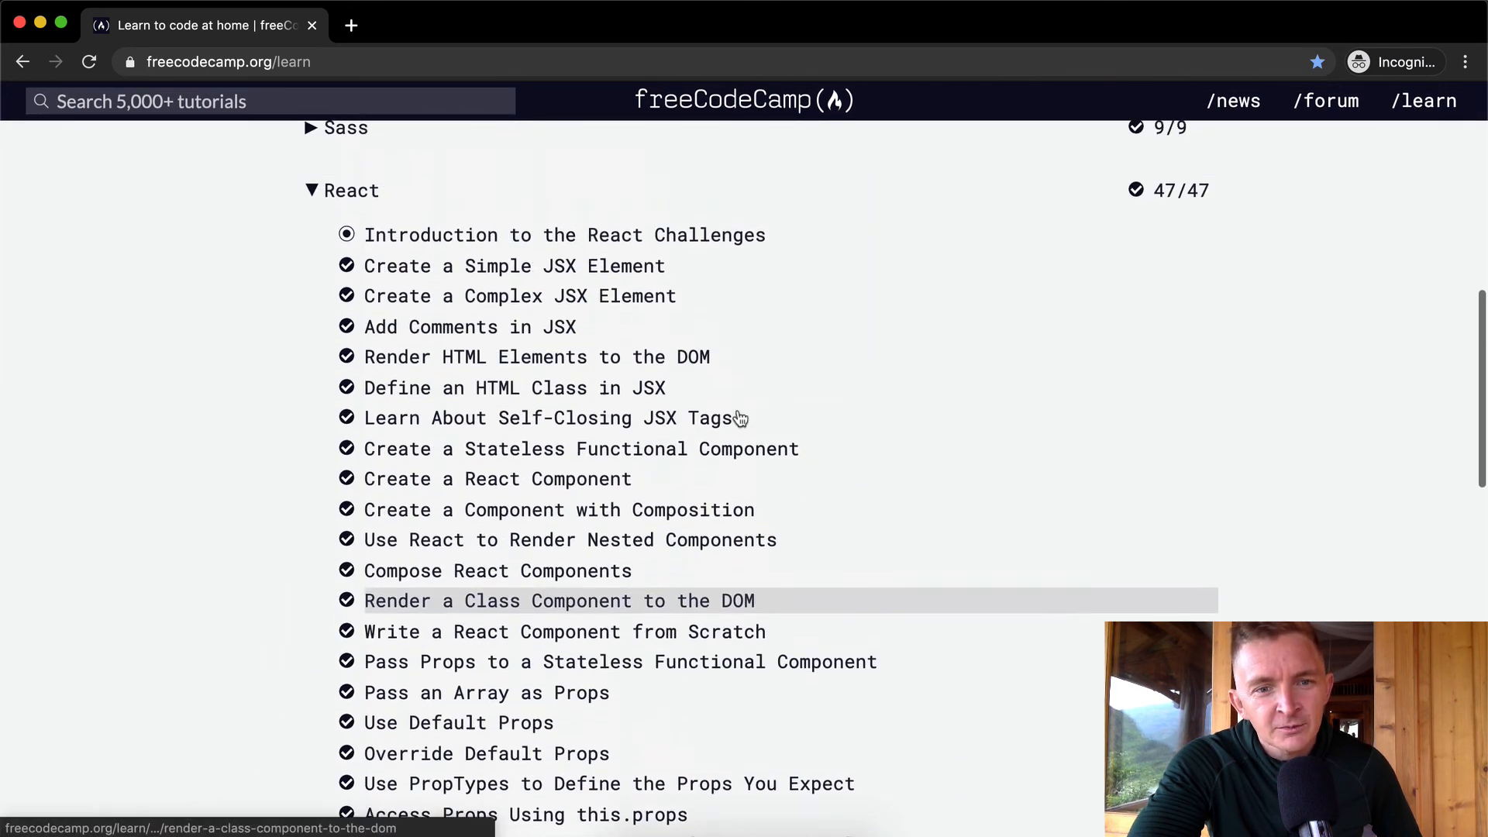
{"action": "left_click", "coordinate": [350, 190]}
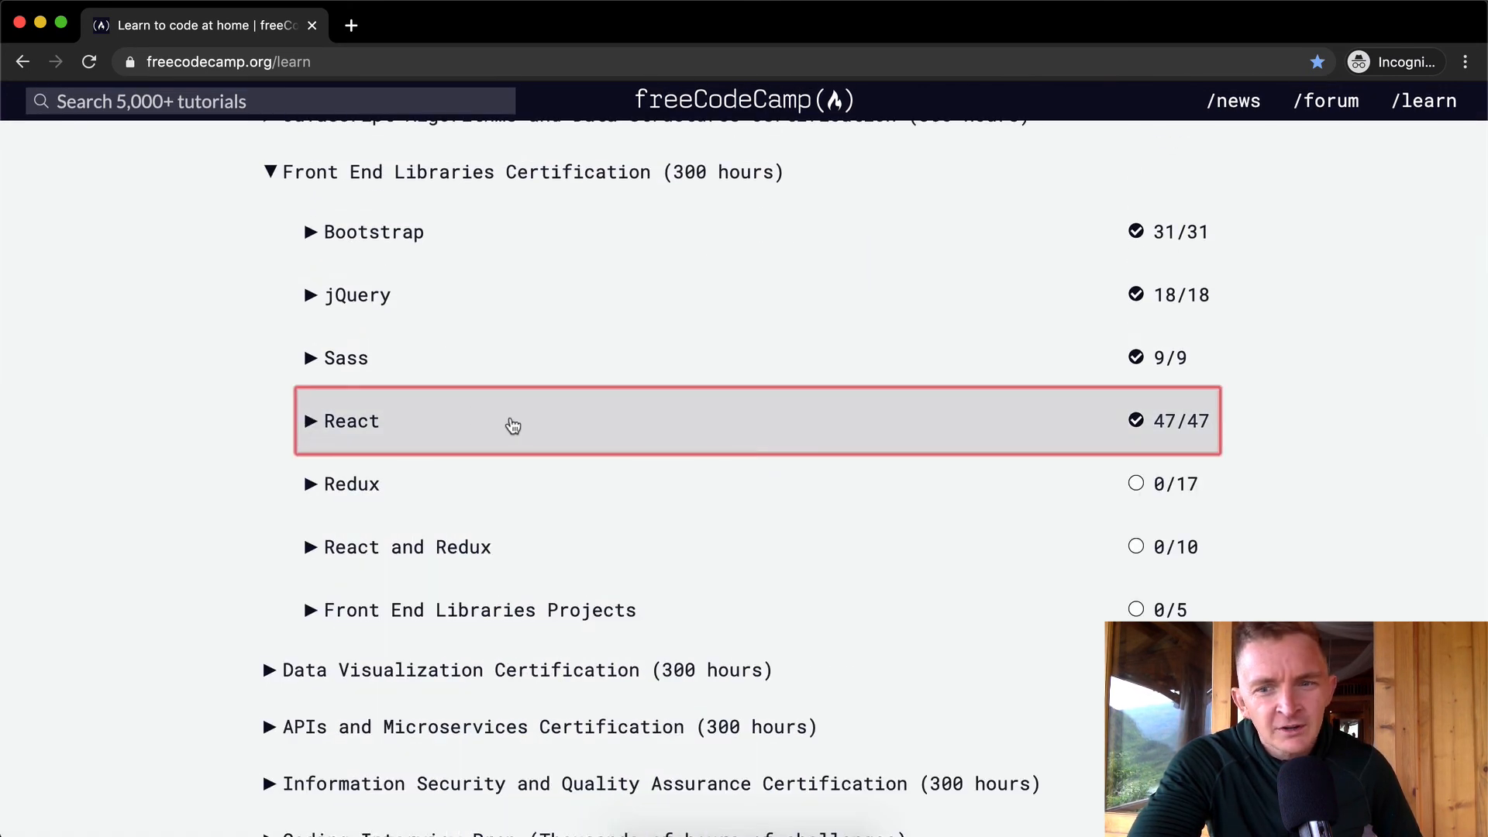
{"action": "scroll", "scroll_direction": "down", "scroll_amount": 3}
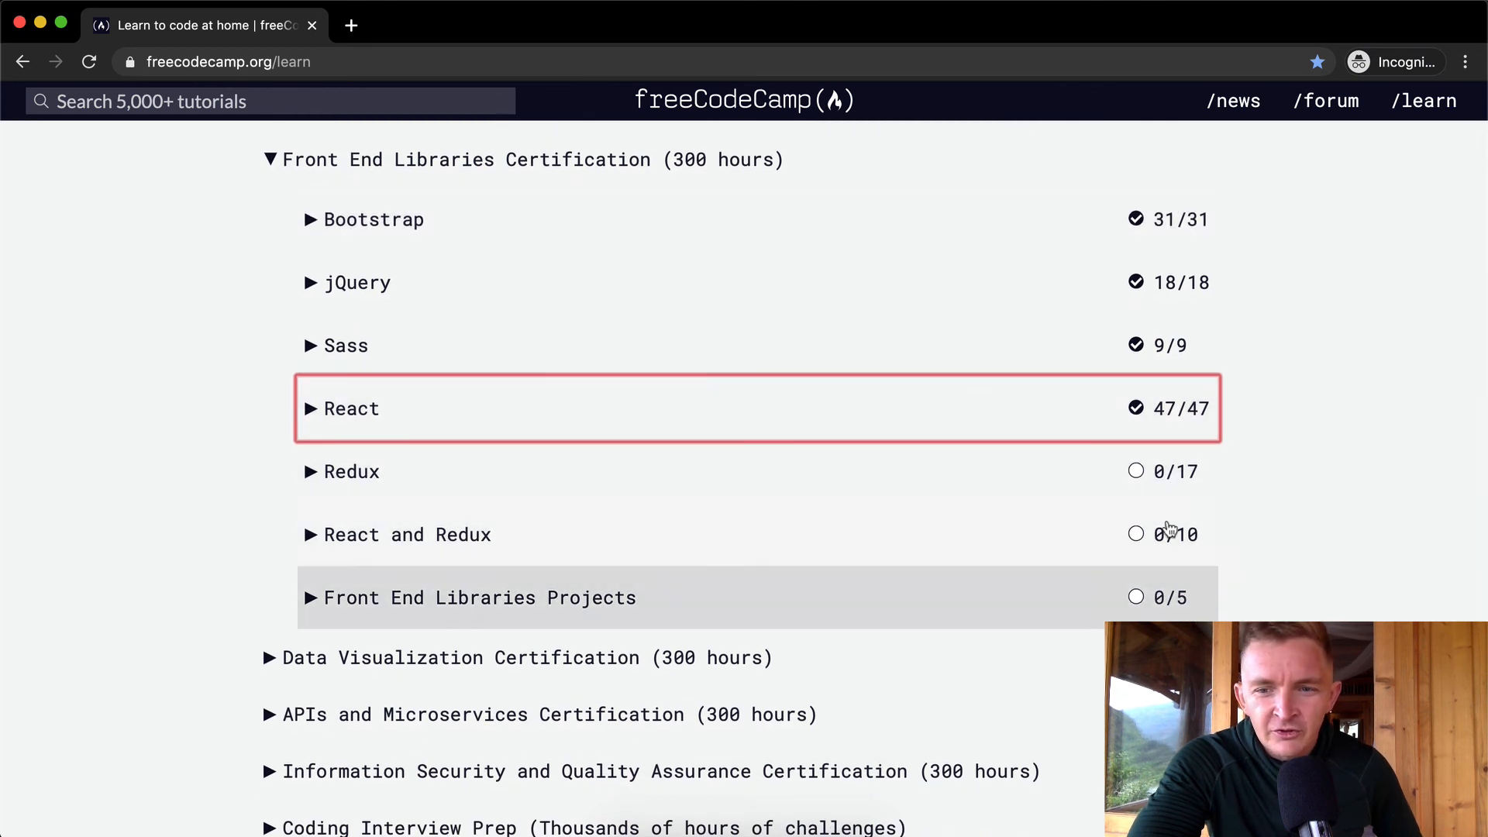
{"action": "mouse_move", "coordinate": [1149, 478]}
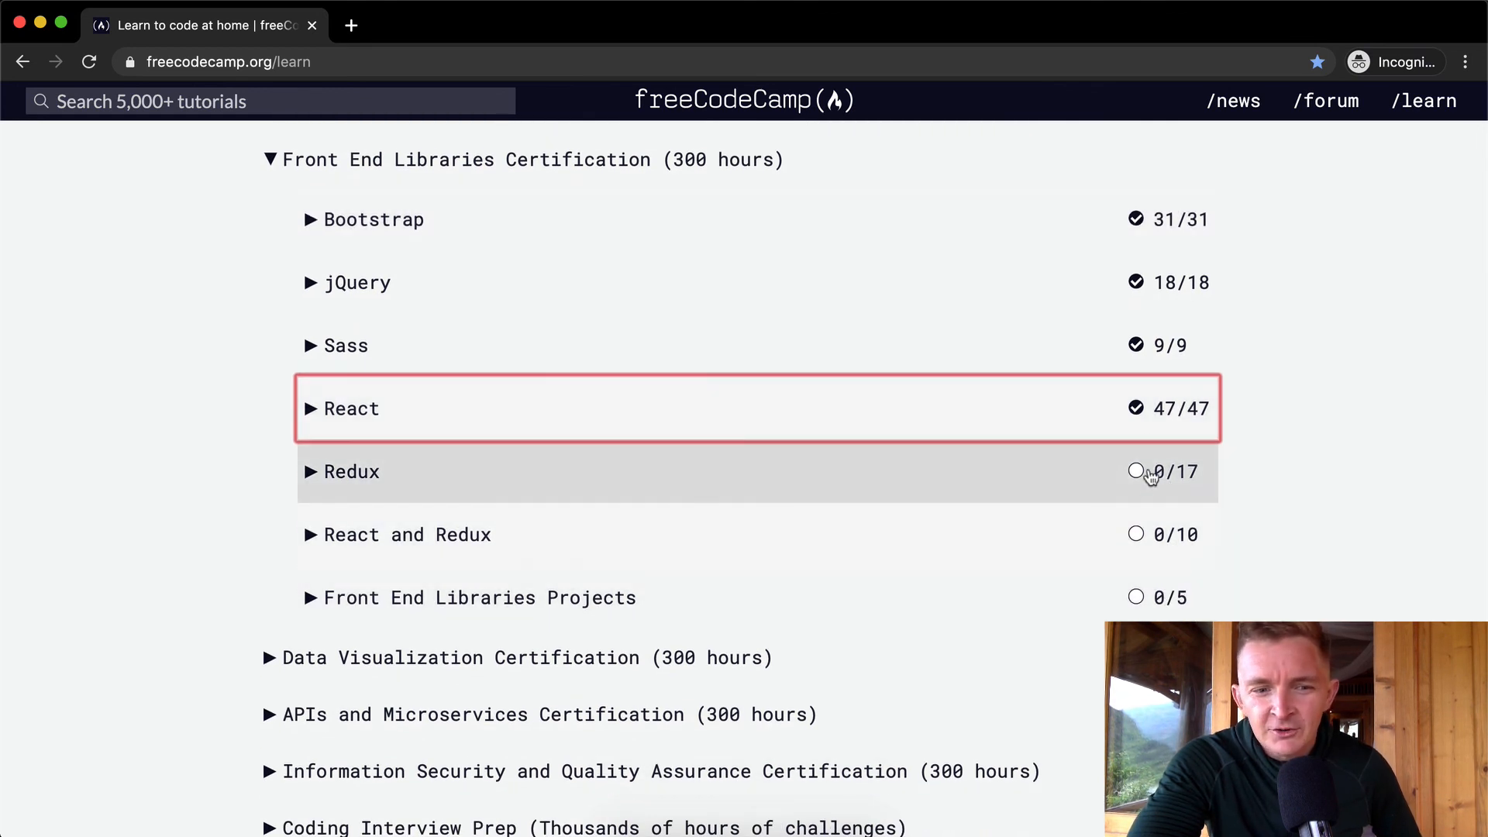
{"action": "scroll", "scroll_direction": "down", "scroll_amount": 3}
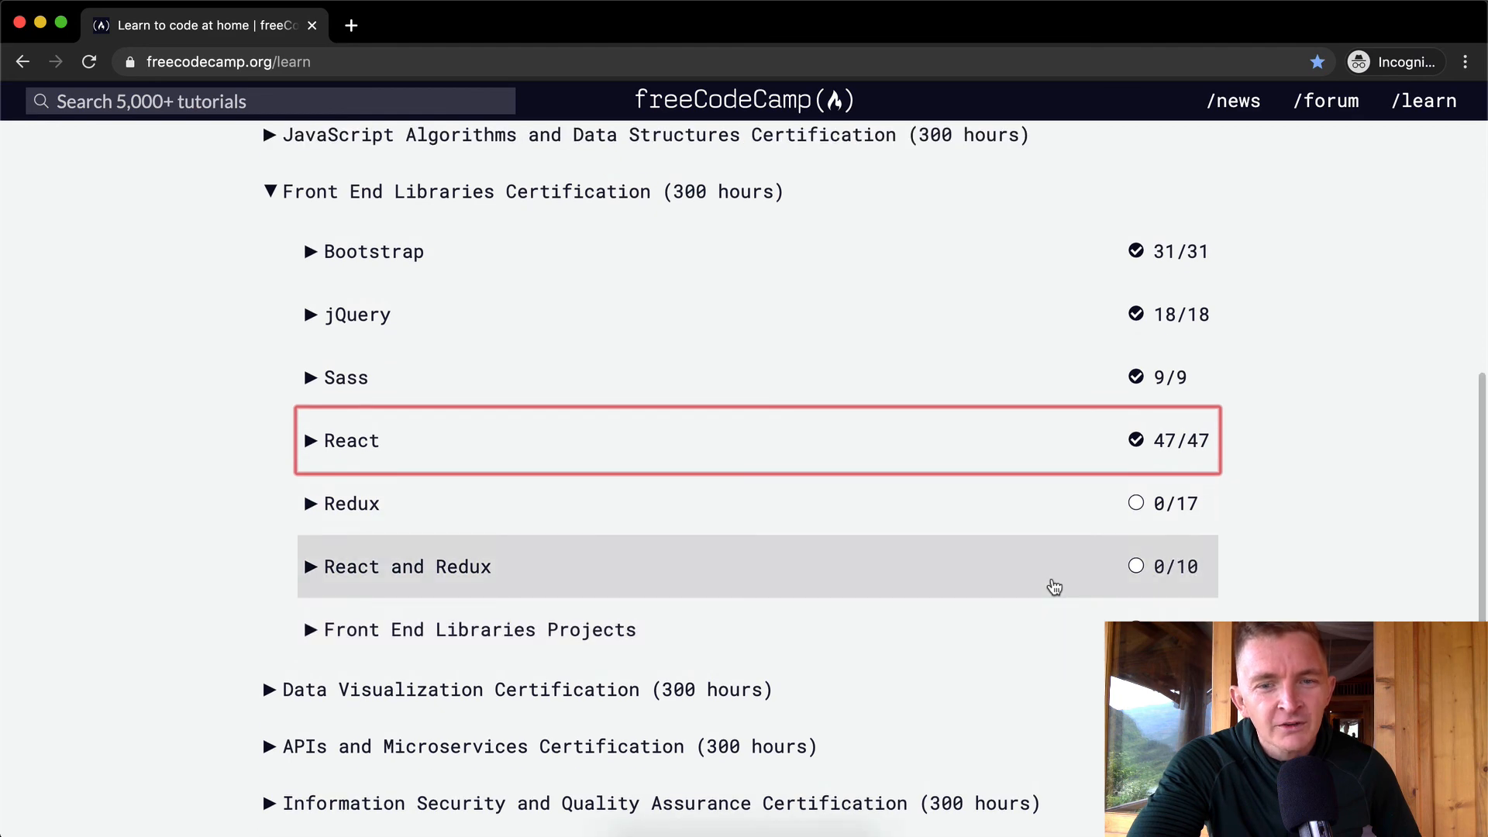
{"action": "mouse_move", "coordinate": [1038, 331]}
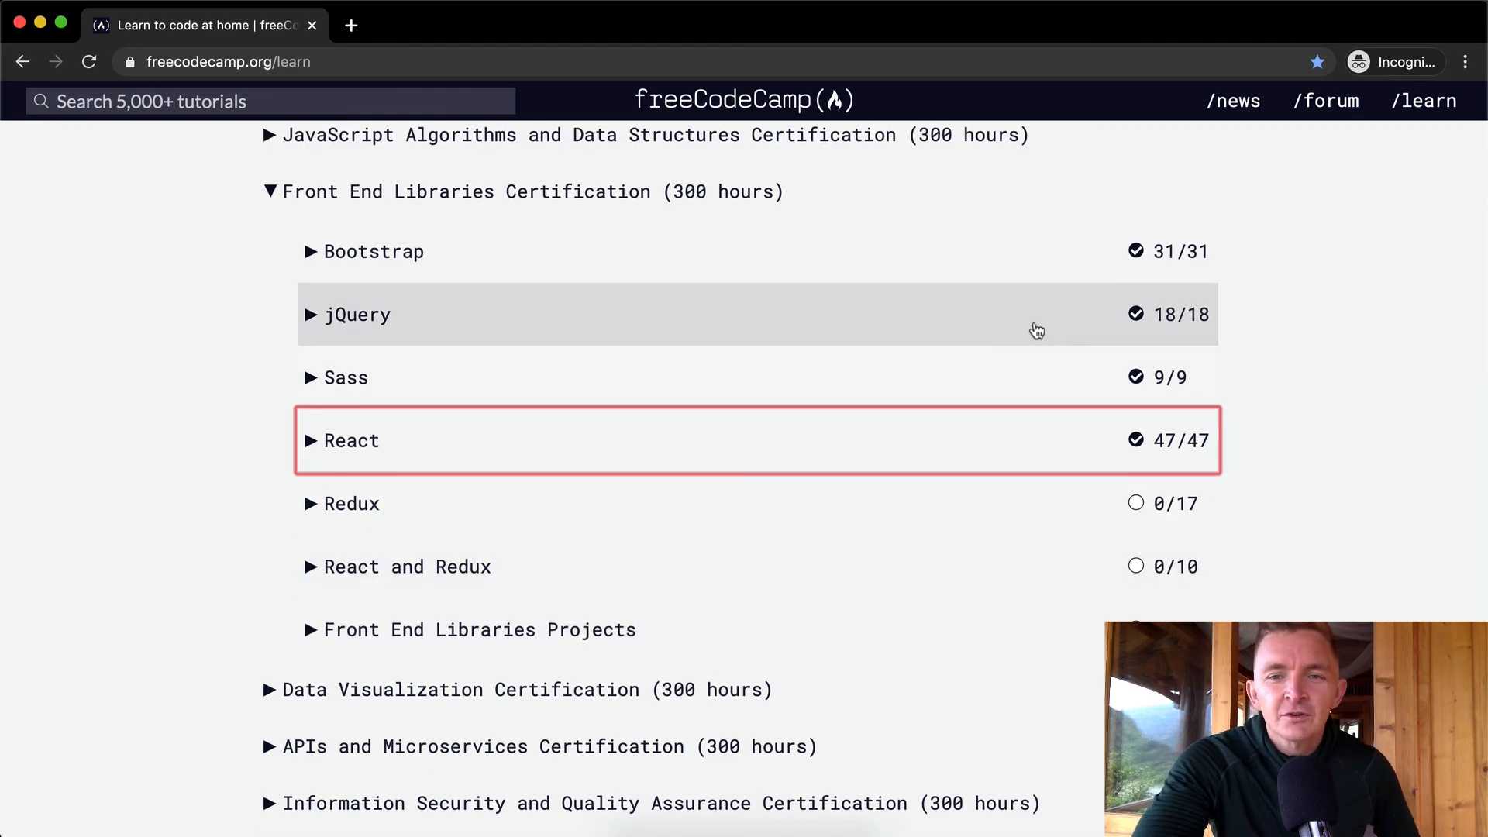